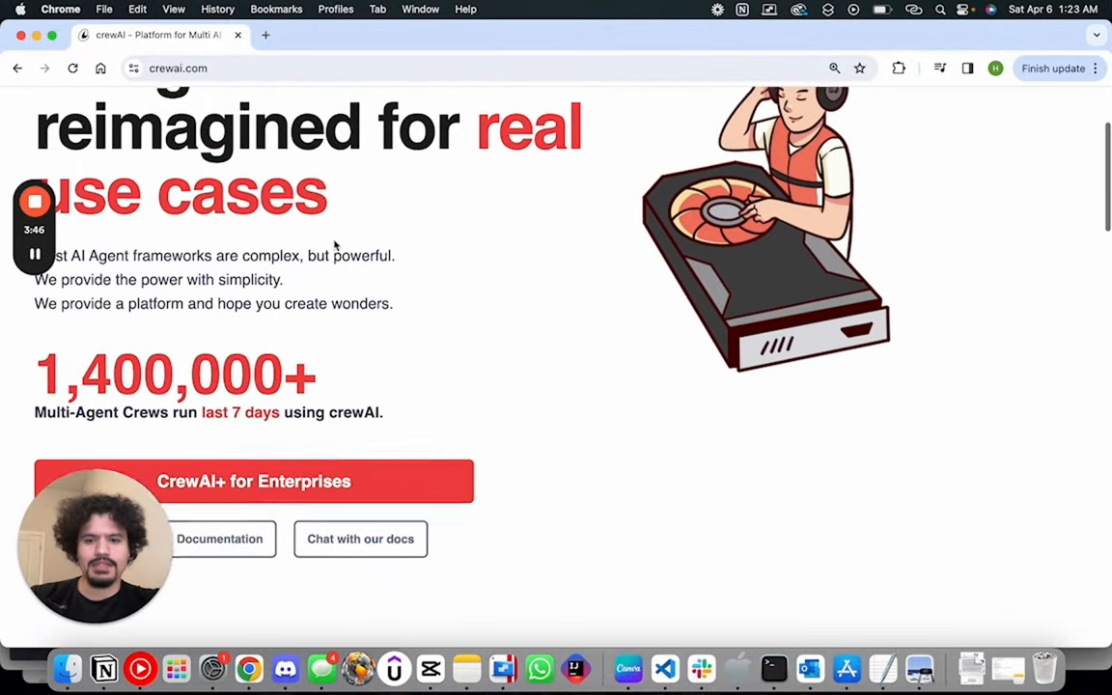
Scroll crewai.com and open the 'Chat with our docs' CrewAI Assistant GPT
{"action": "scroll", "scroll_direction": "down", "scroll_amount": 3}
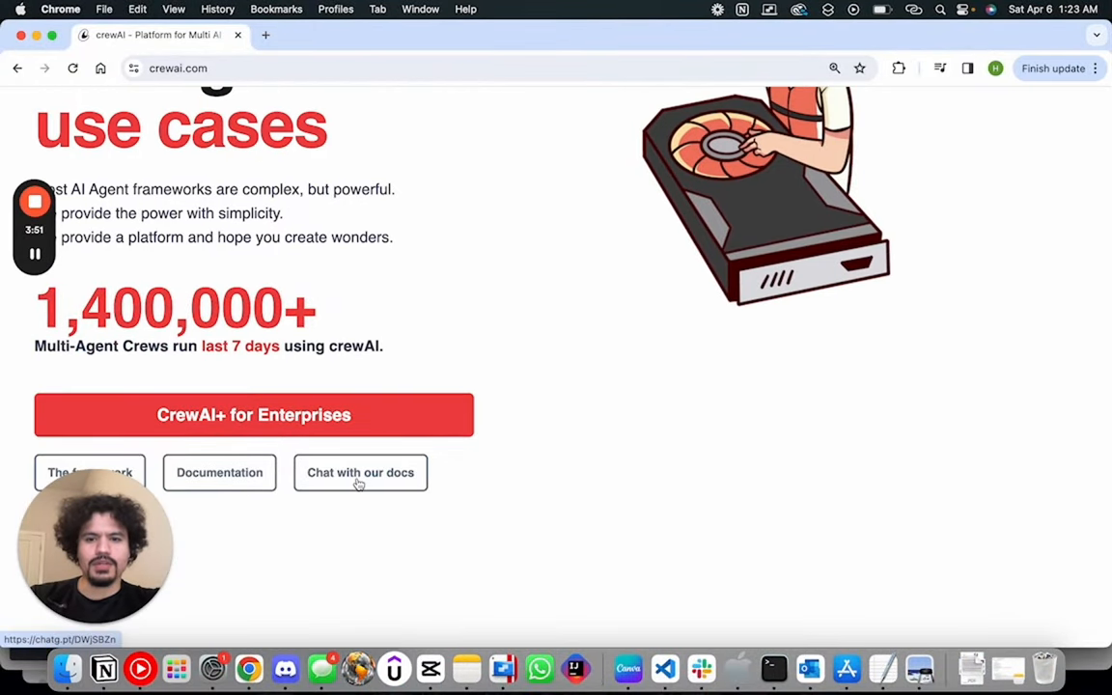
{"action": "left_click", "coordinate": [360, 472]}
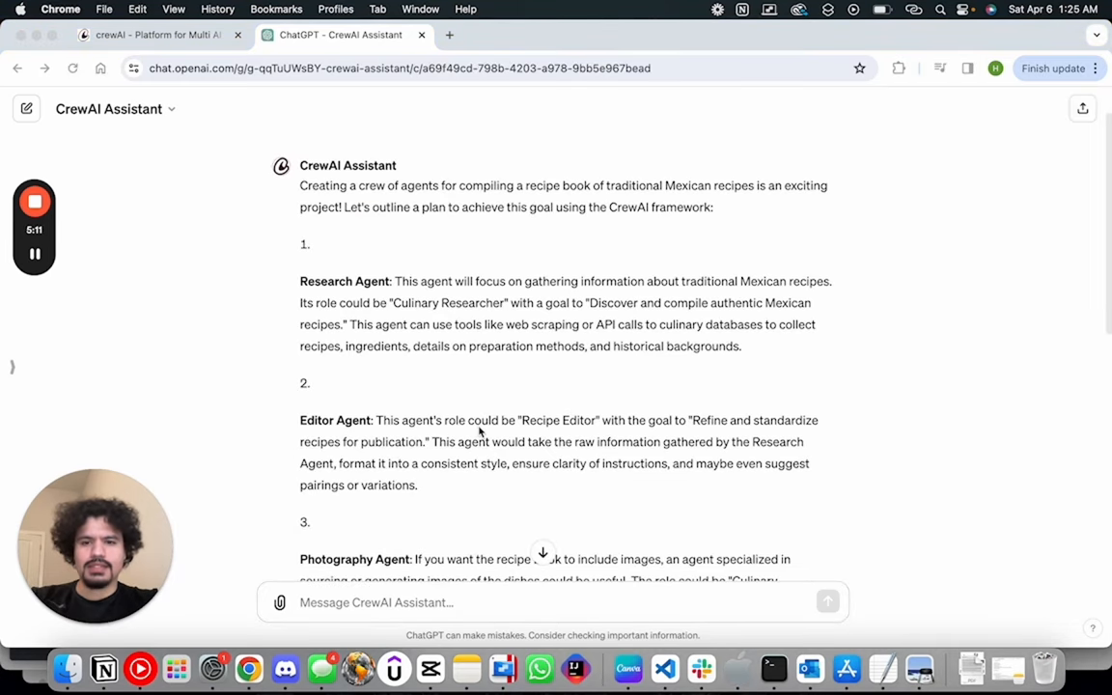
Scroll through the assistant's initial plan for the Mexican recipe book crew
{"action": "scroll", "scroll_direction": "down", "scroll_amount": 3}
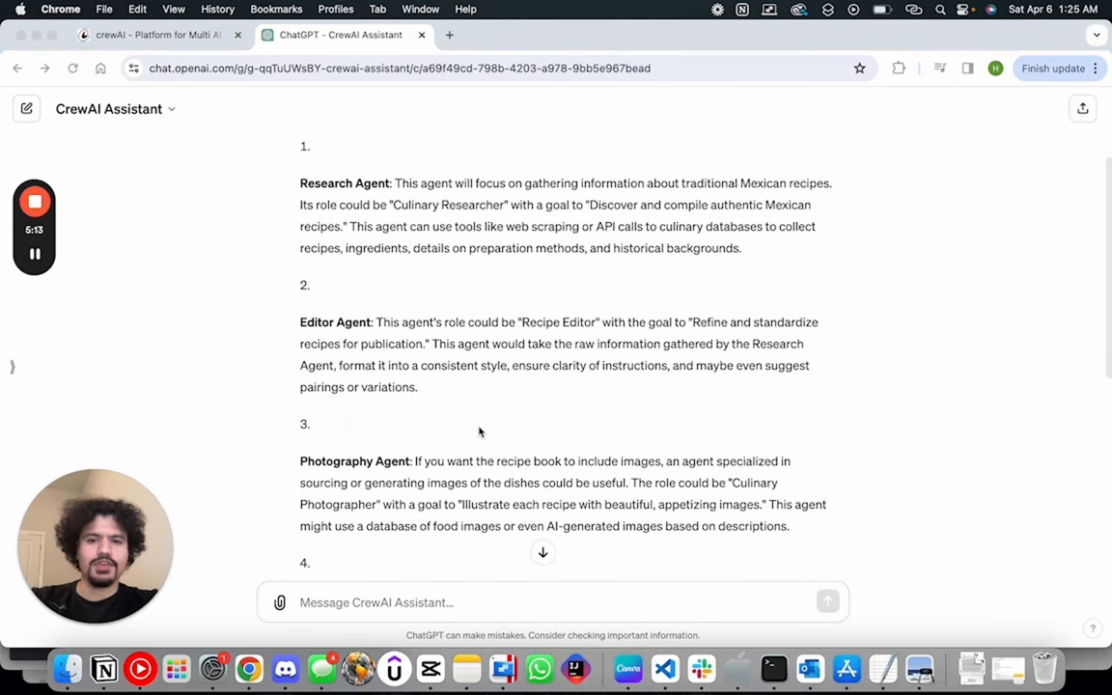
{"action": "scroll", "scroll_direction": "down", "scroll_amount": 3}
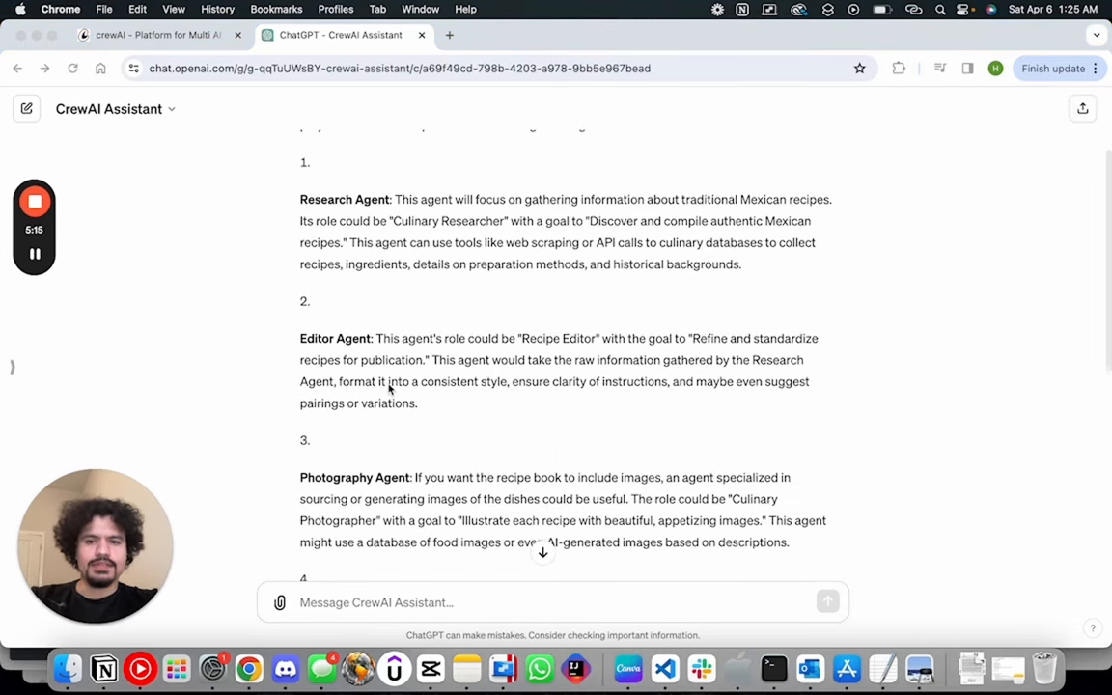
{"action": "scroll", "scroll_direction": "down", "scroll_amount": 3}
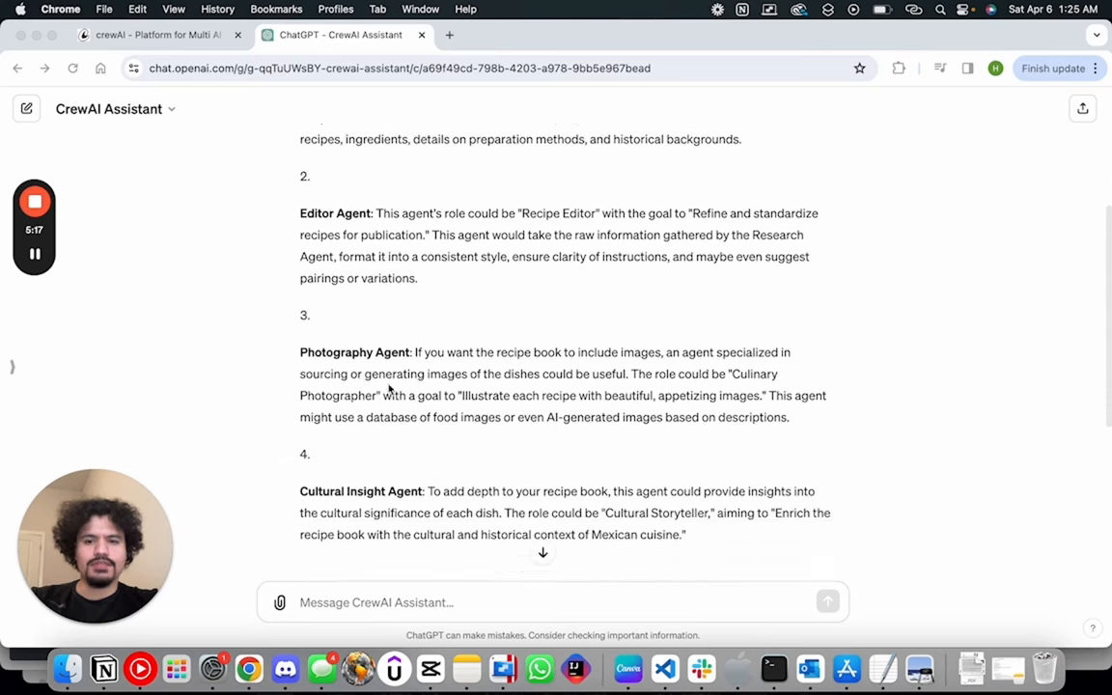
{"action": "scroll", "scroll_direction": "down", "scroll_amount": 3}
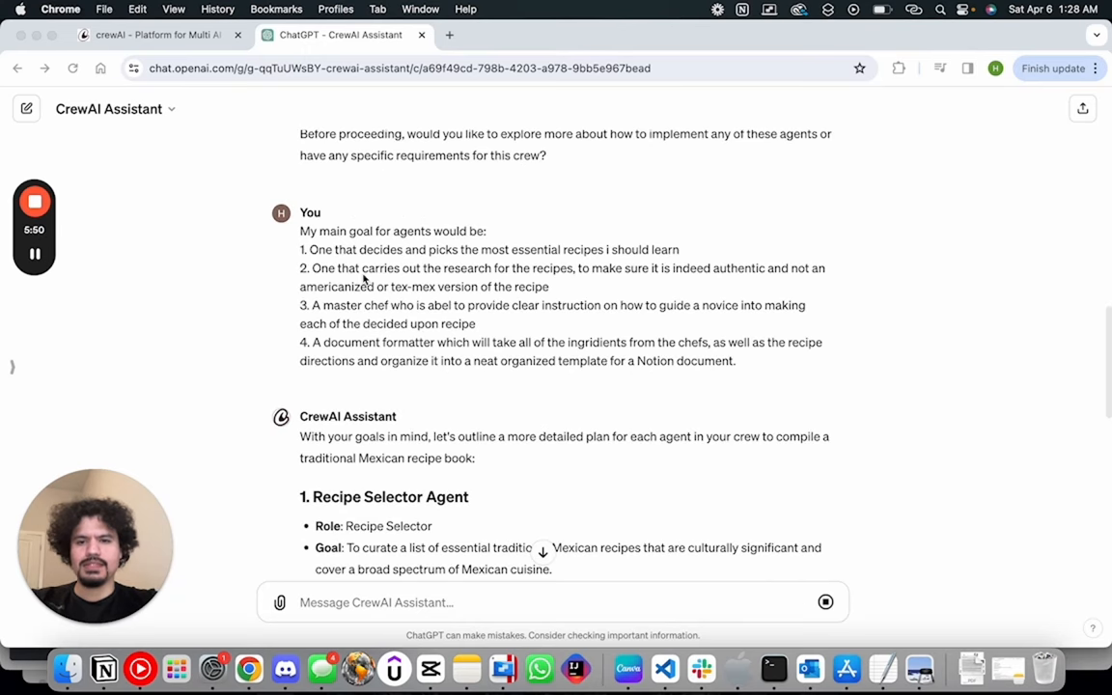
{"action": "mouse_move", "coordinate": [326, 256]}
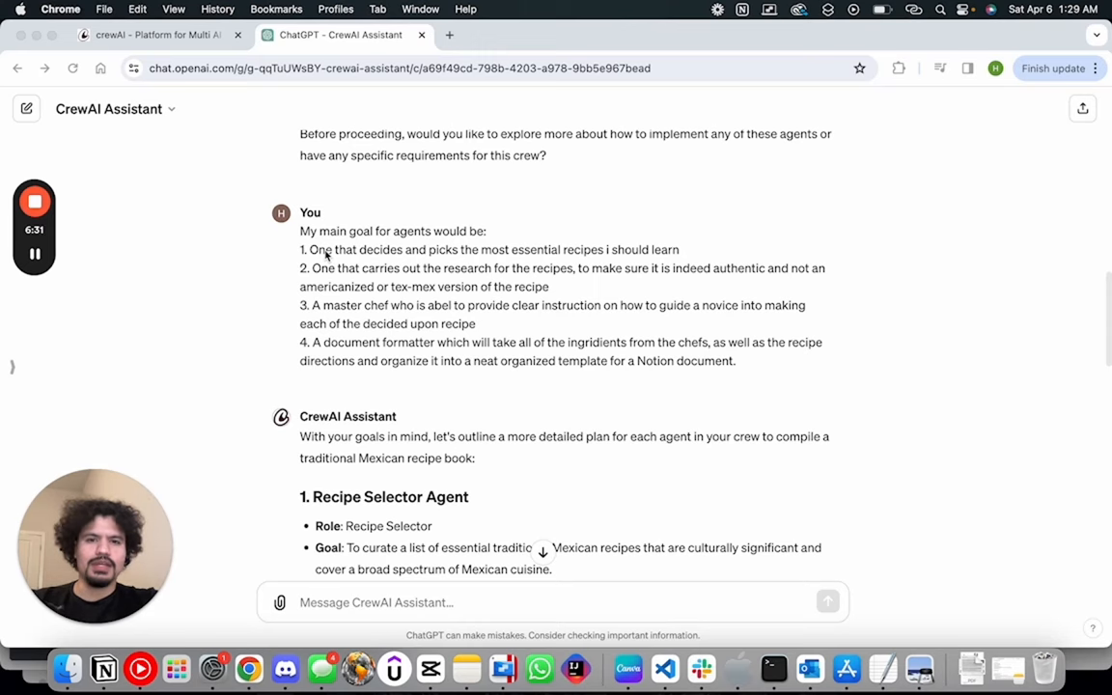
Read through the four-agent plan, then compare with the template's agents.py in VS Code
{"action": "scroll", "scroll_direction": "down", "scroll_amount": 3}
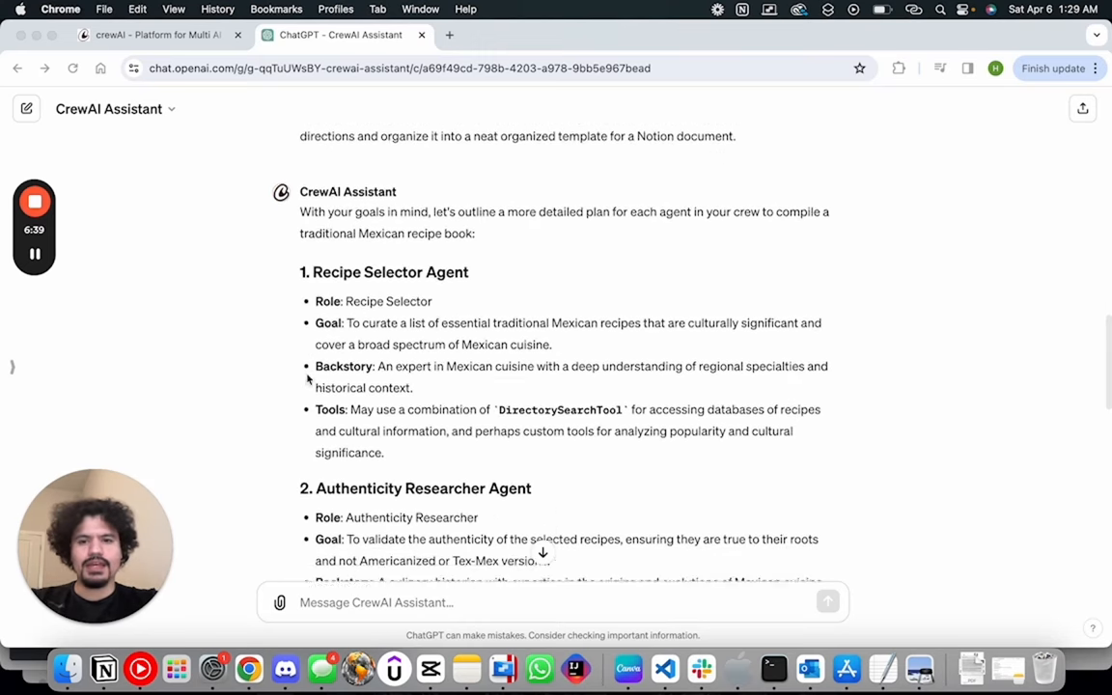
{"action": "scroll", "scroll_direction": "down", "scroll_amount": 3}
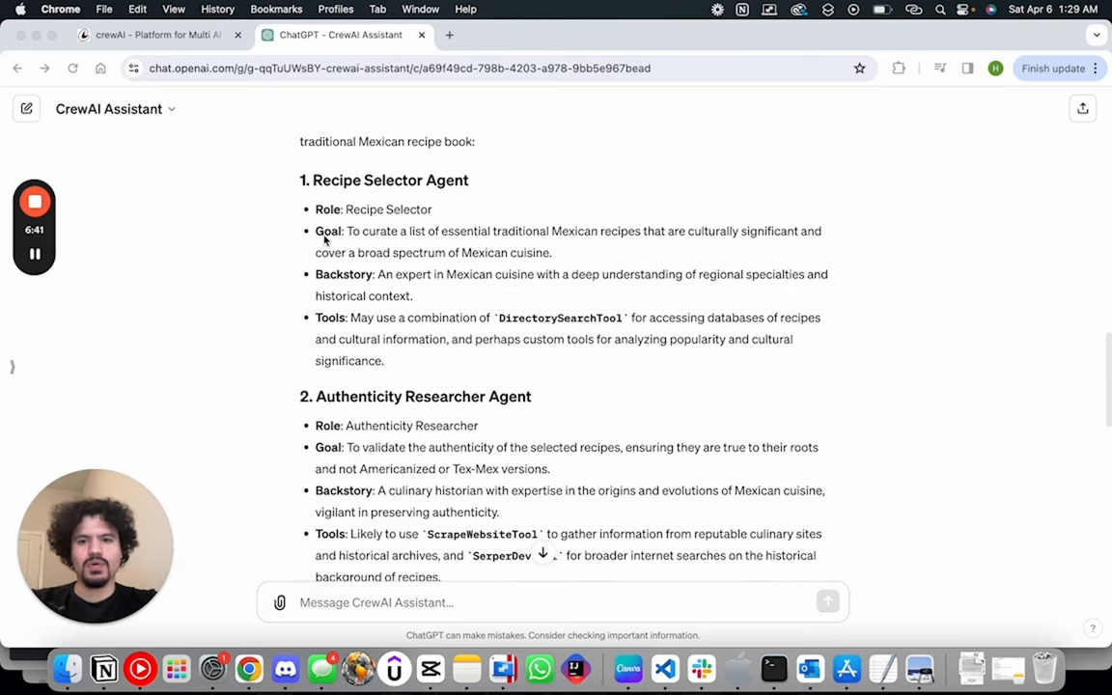
{"action": "scroll", "scroll_direction": "down", "scroll_amount": 3}
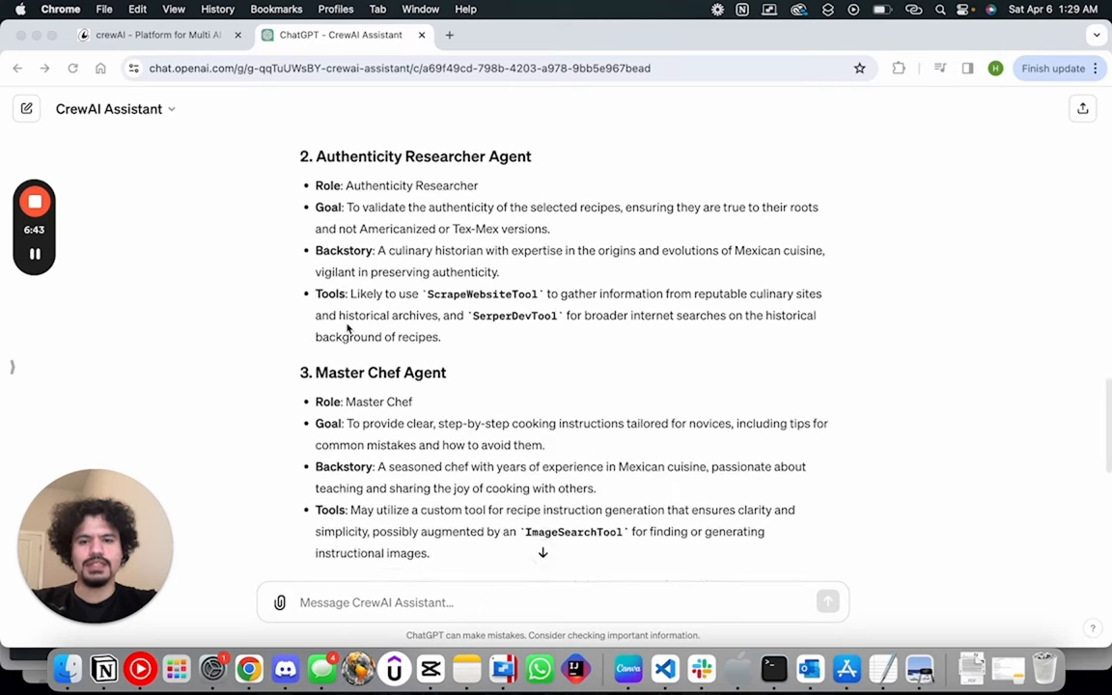
{"action": "scroll", "scroll_direction": "down", "scroll_amount": 3}
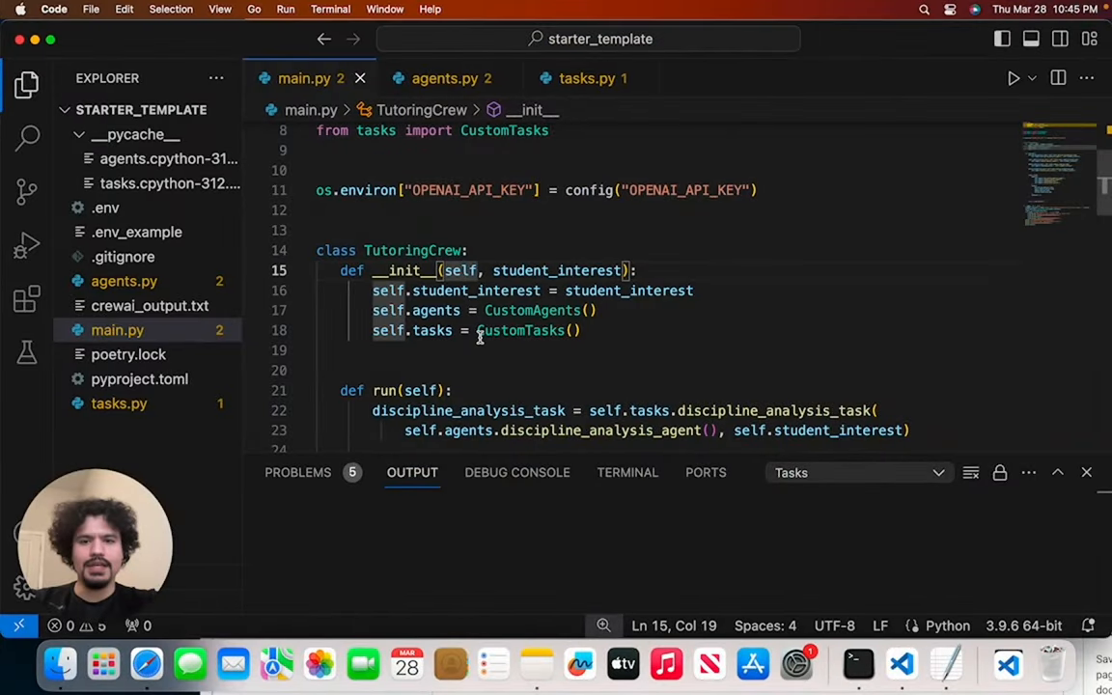
{"action": "left_click", "coordinate": [445, 79]}
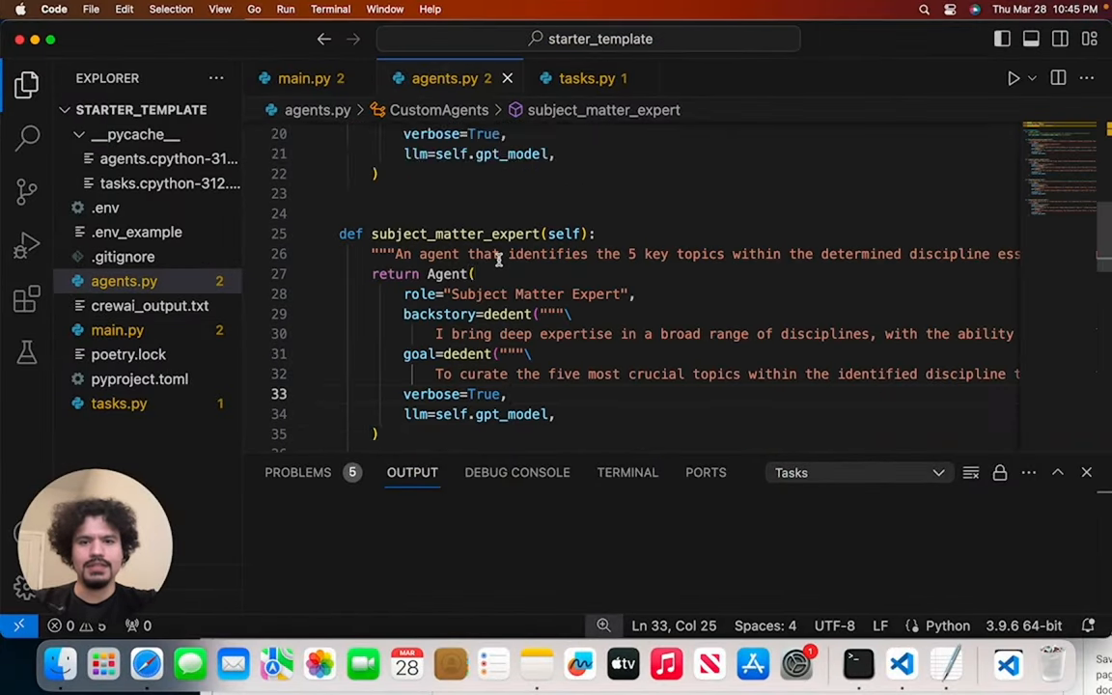
{"action": "scroll", "scroll_direction": "down", "scroll_amount": 3}
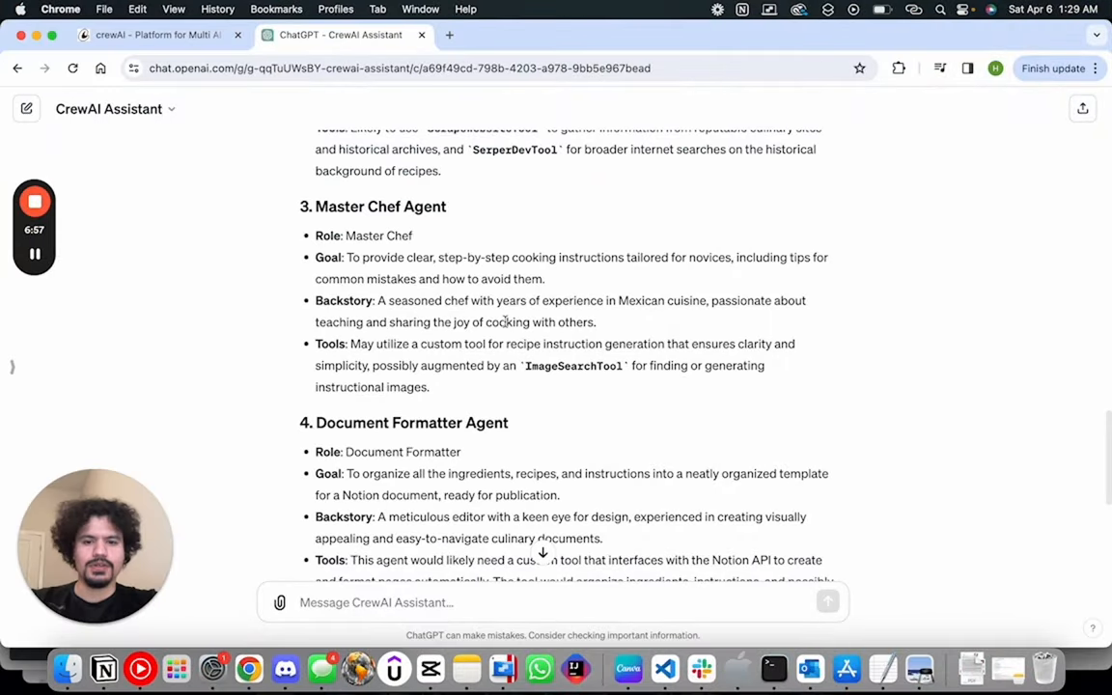
{"action": "scroll", "scroll_direction": "up", "scroll_amount": 3}
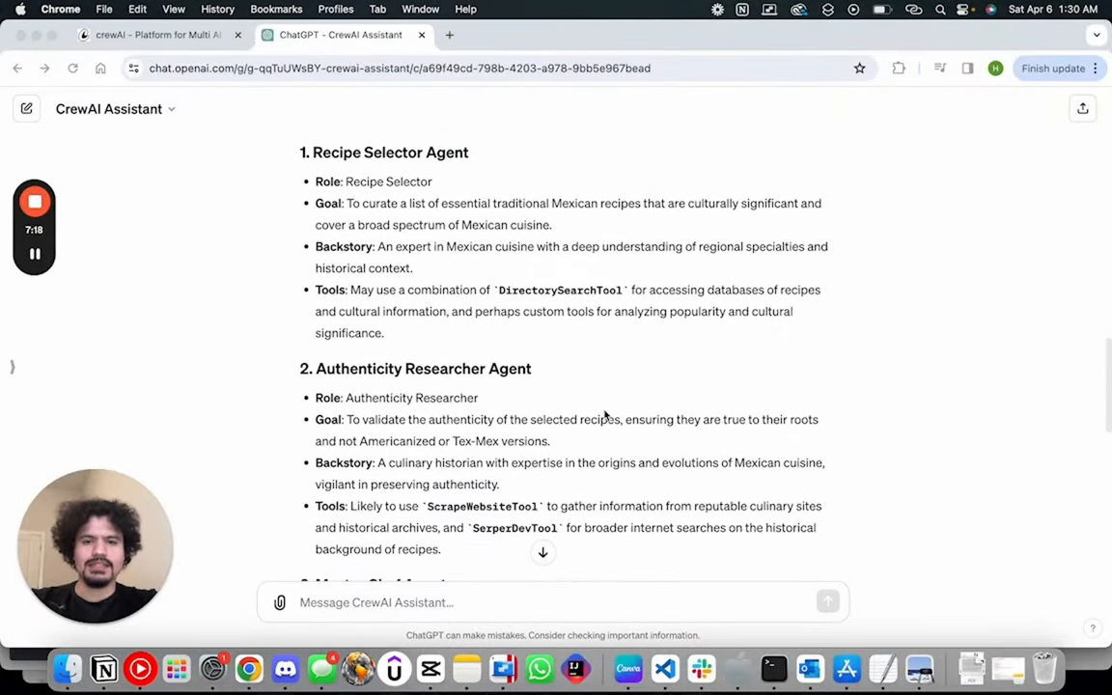
{"action": "scroll", "scroll_direction": "down", "scroll_amount": 3}
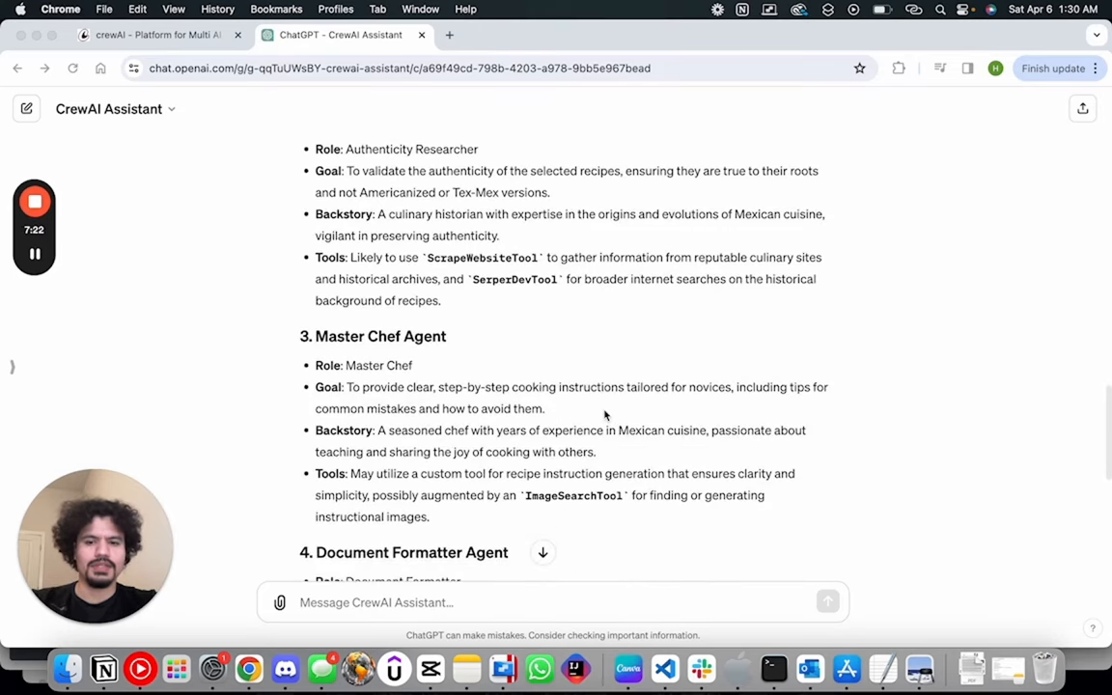
{"action": "scroll", "scroll_direction": "down", "scroll_amount": 3}
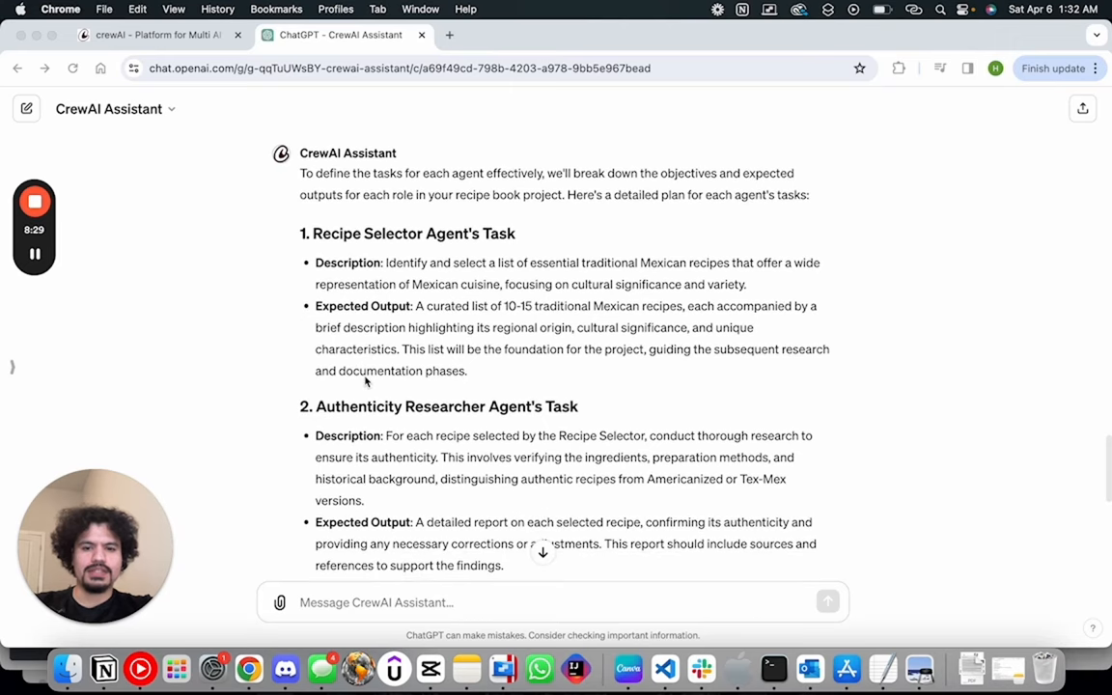
Scroll through the task plan listing each agent's description and expected output
{"action": "scroll", "scroll_direction": "down", "scroll_amount": 3}
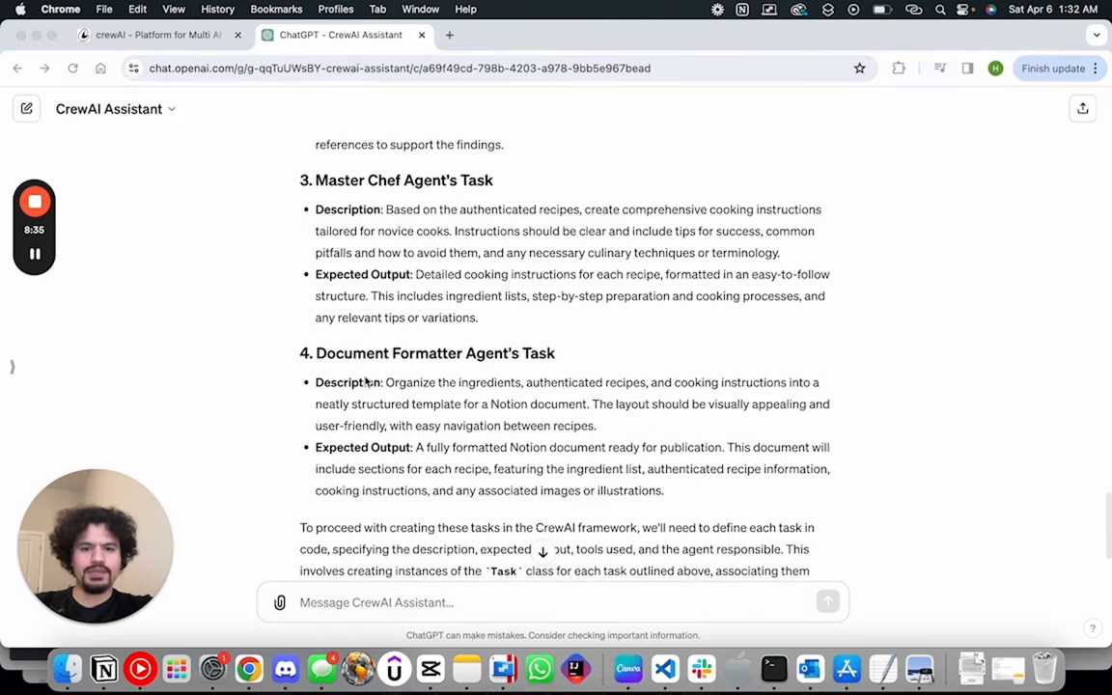
{"action": "scroll", "scroll_direction": "down", "scroll_amount": 3}
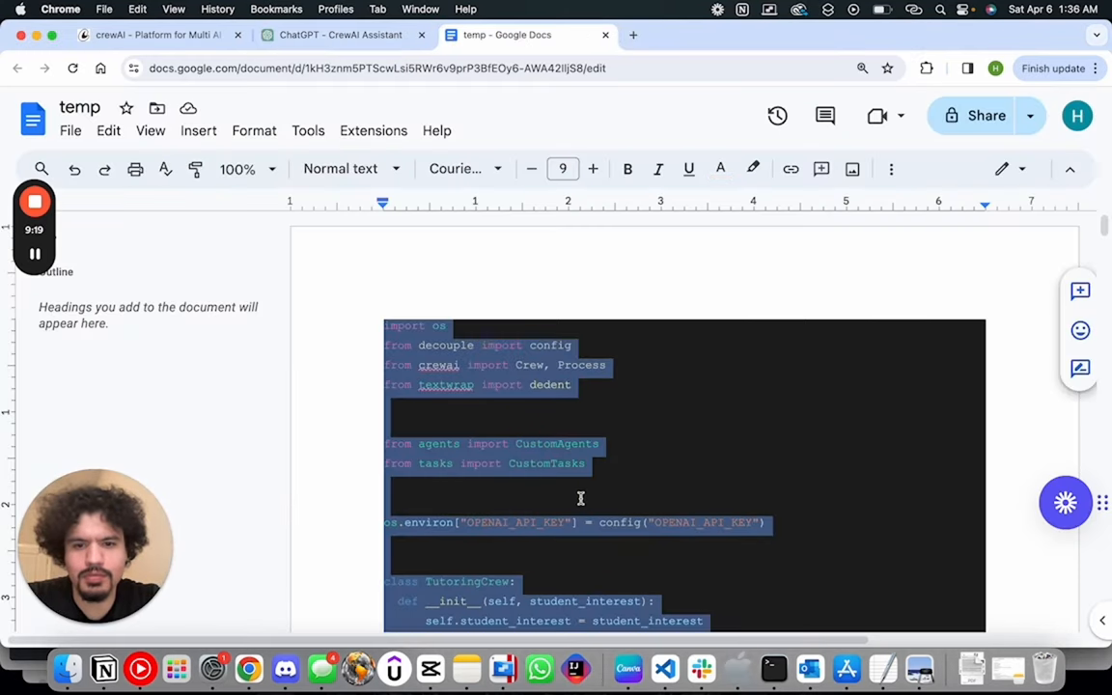
Scroll the response and switch to the temp Google Docs tab holding the template code
{"action": "scroll", "scroll_direction": "down", "scroll_amount": 3}
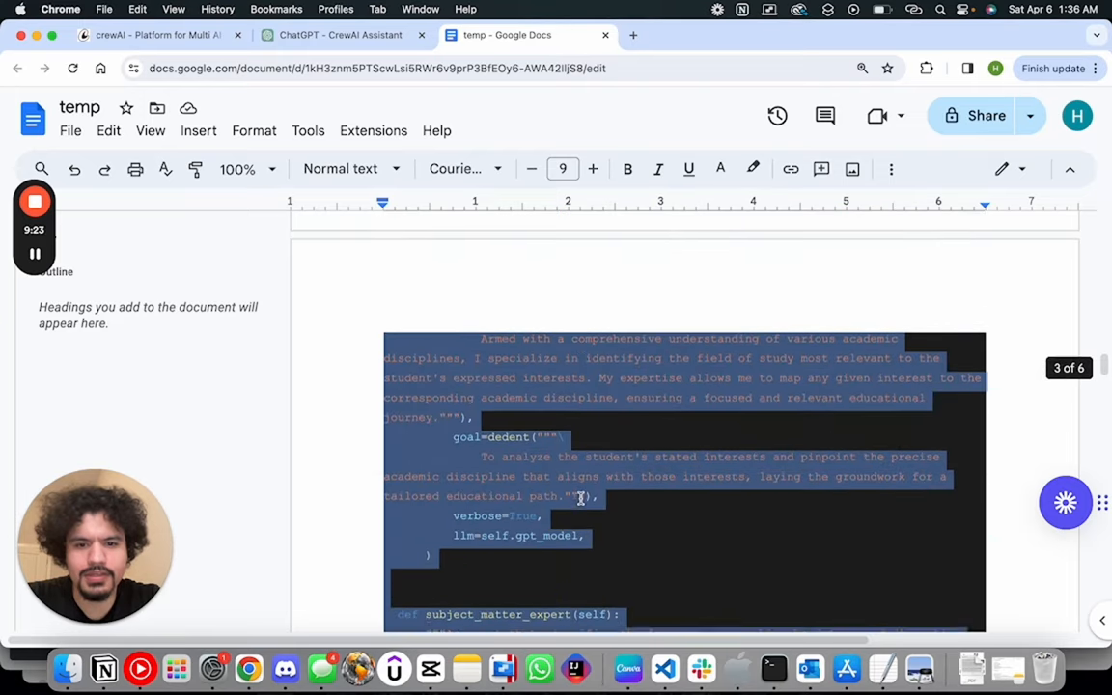
{"action": "left_click", "coordinate": [338, 35]}
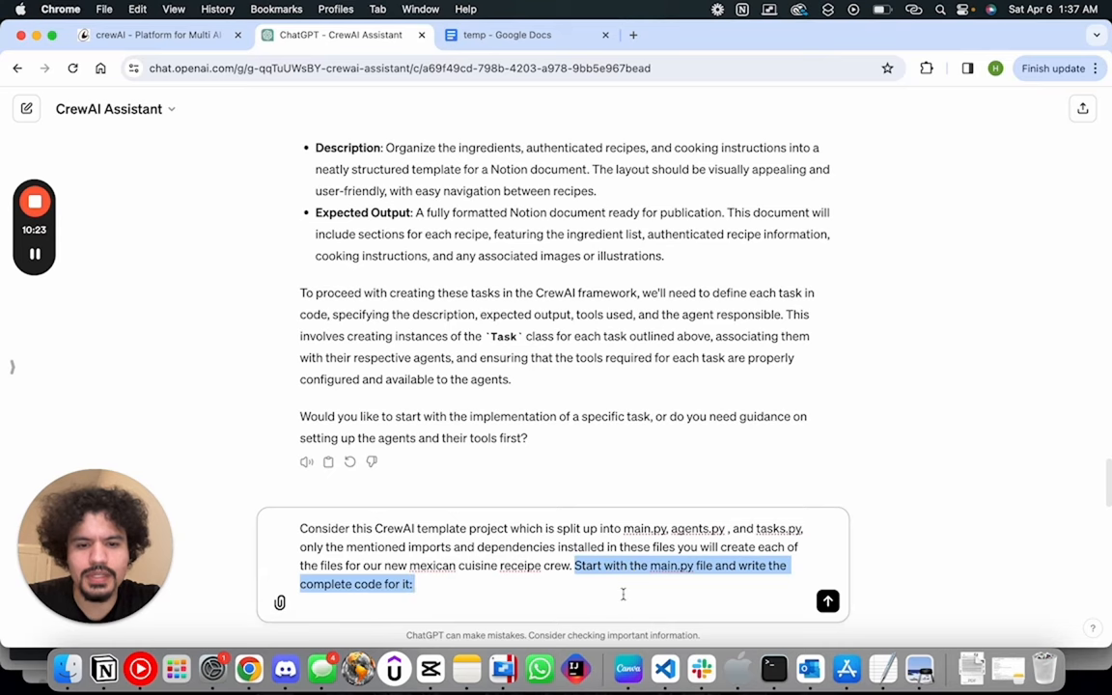
{"action": "left_click", "coordinate": [828, 600]}
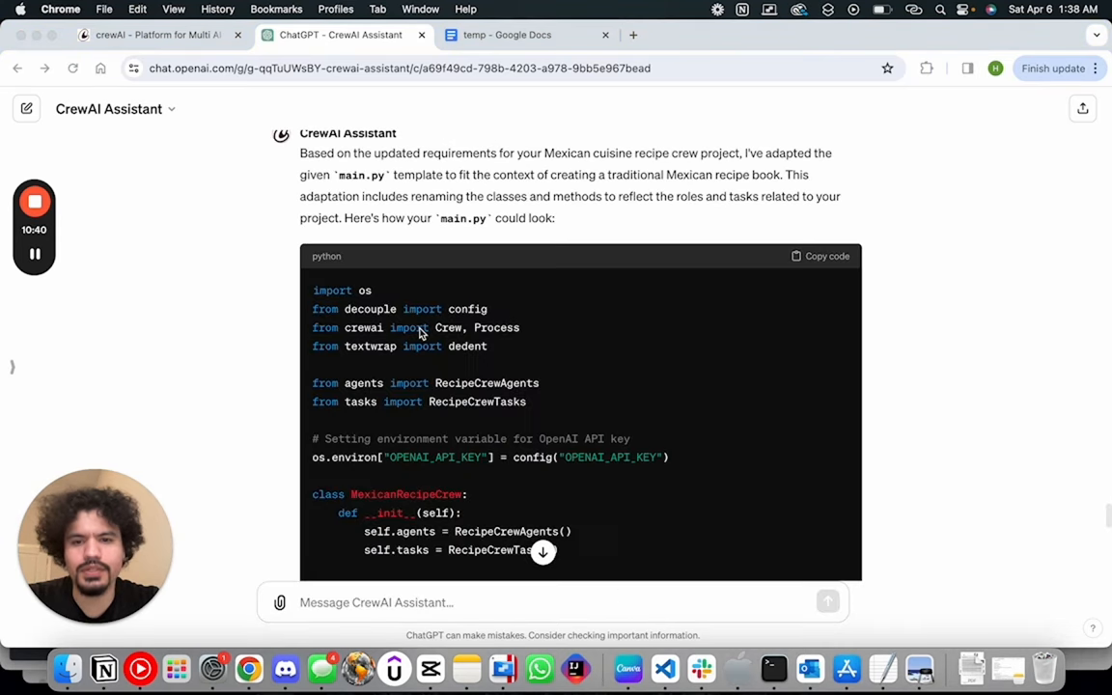
{"action": "scroll", "scroll_direction": "down", "scroll_amount": 3}
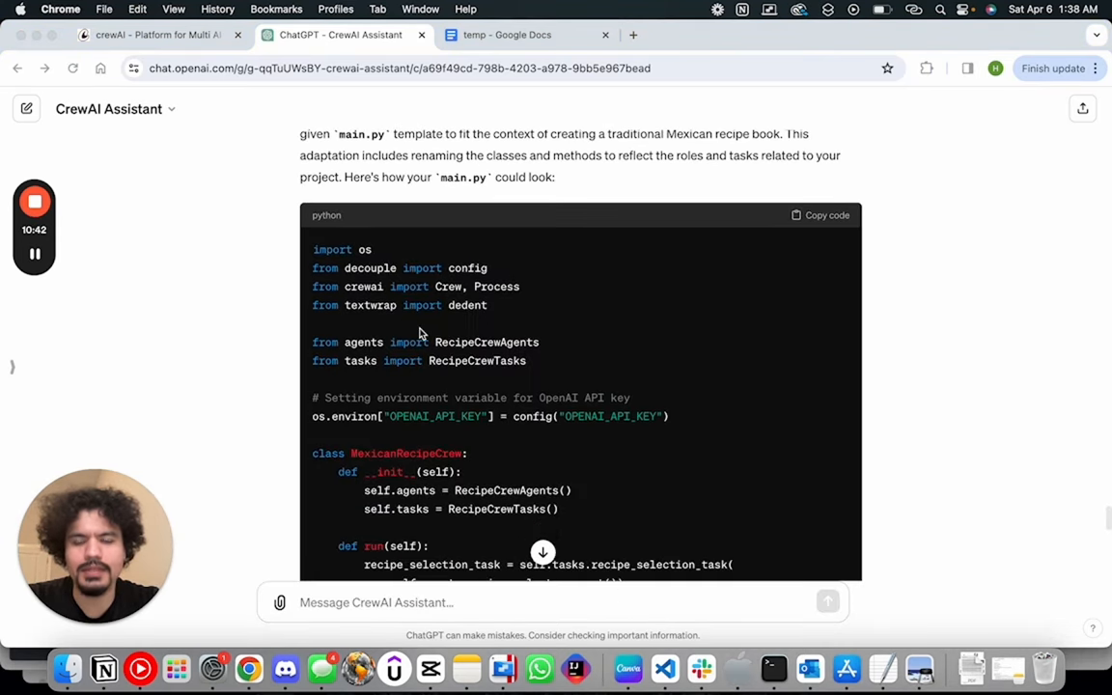
{"action": "scroll", "scroll_direction": "down", "scroll_amount": 3}
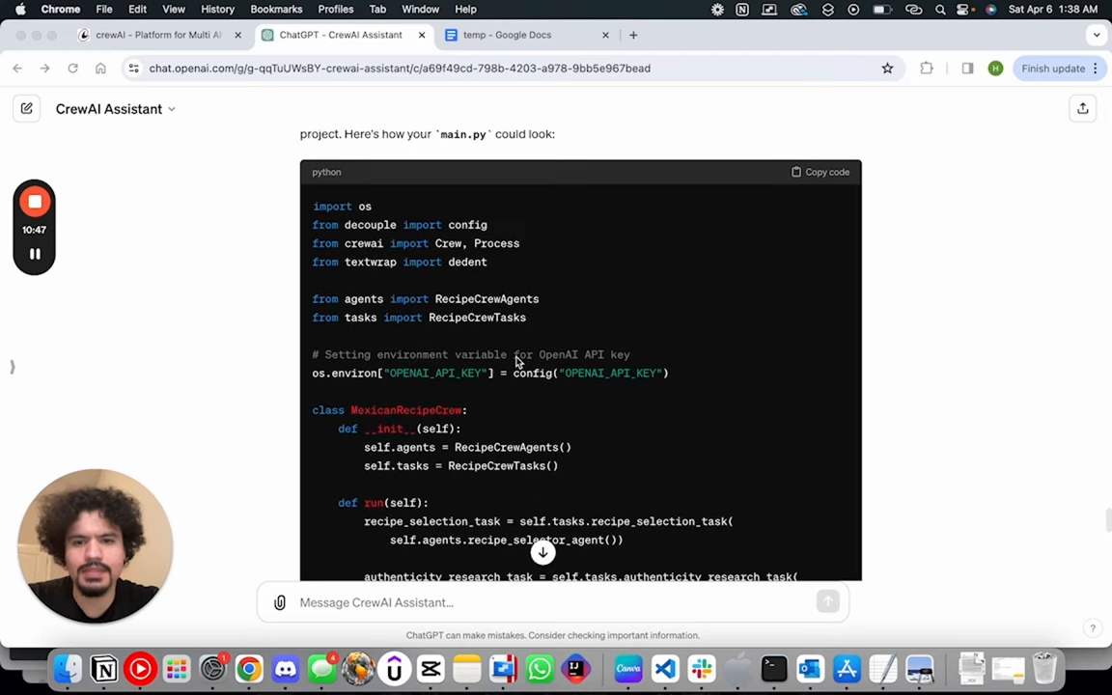
{"action": "scroll", "scroll_direction": "down", "scroll_amount": 3}
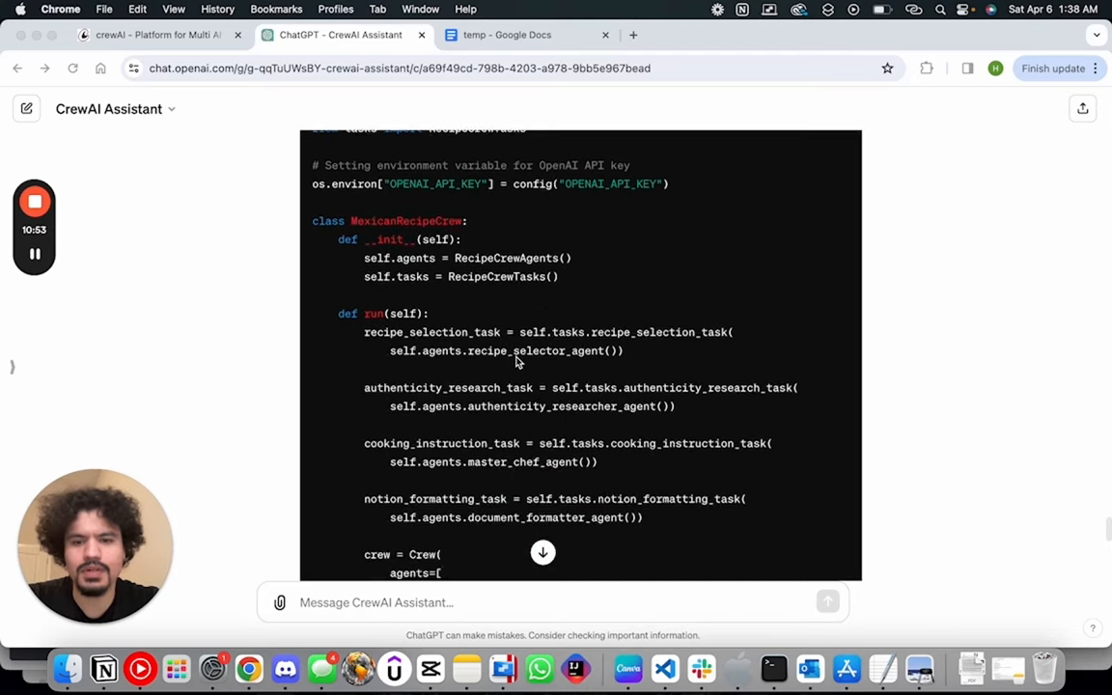
{"action": "scroll", "scroll_direction": "down", "scroll_amount": 3}
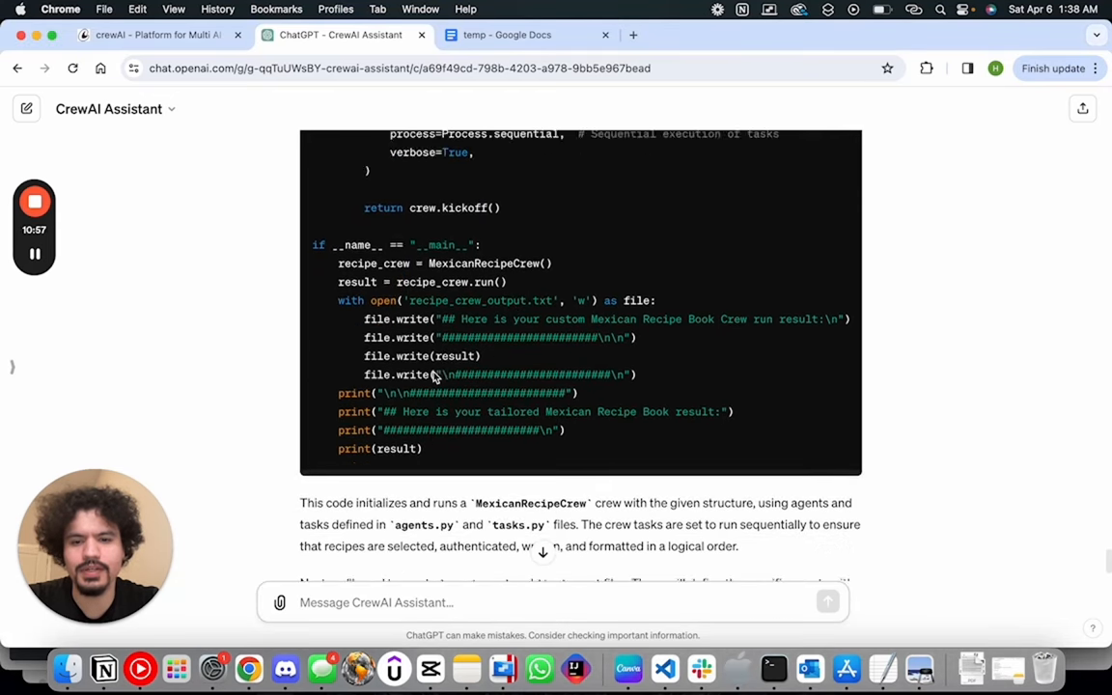
{"action": "scroll", "scroll_direction": "down", "scroll_amount": 3}
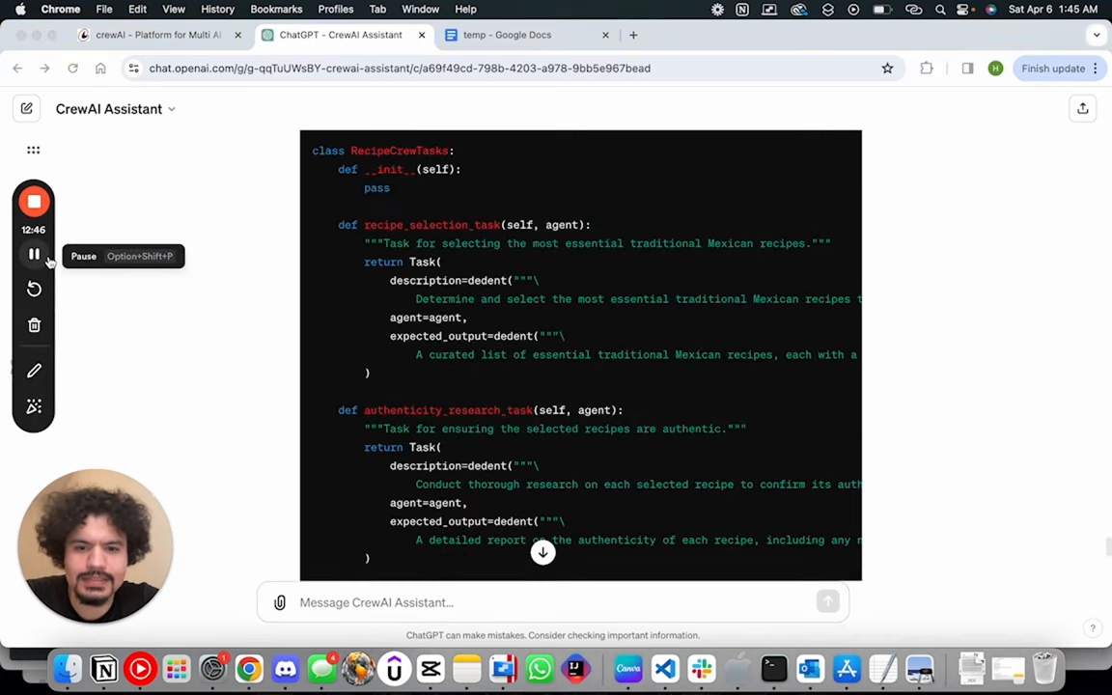
{"action": "scroll", "scroll_direction": "down", "scroll_amount": 3}
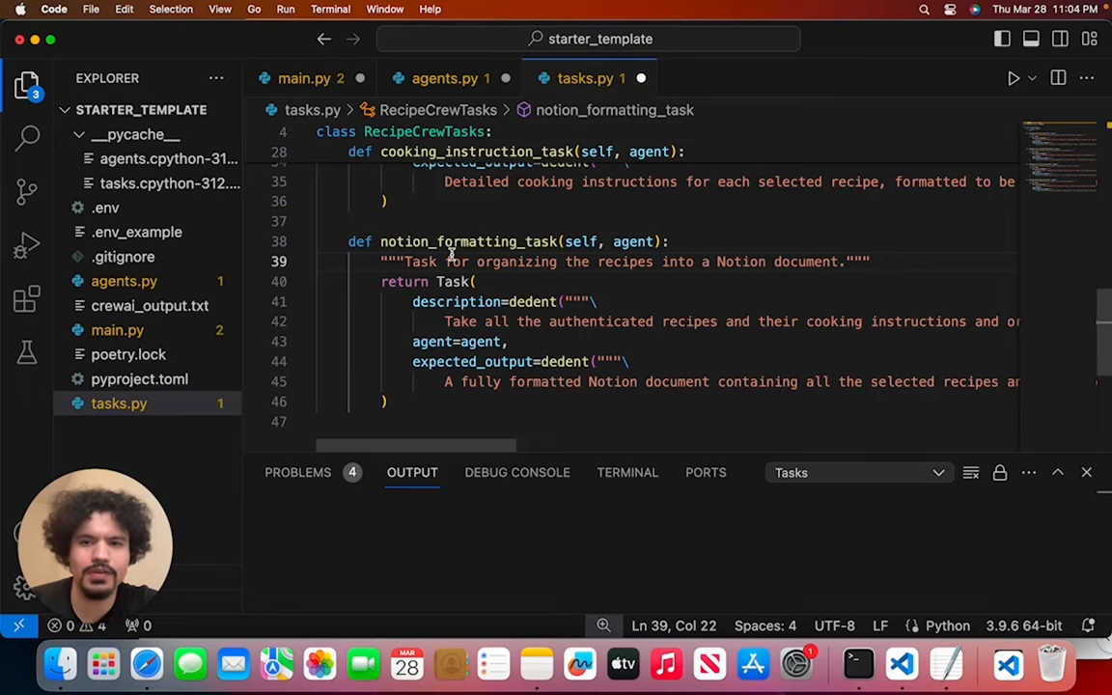
Open a new VS Code terminal, run 'poetry shell', and start typing the python command
{"action": "left_click", "coordinate": [330, 8]}
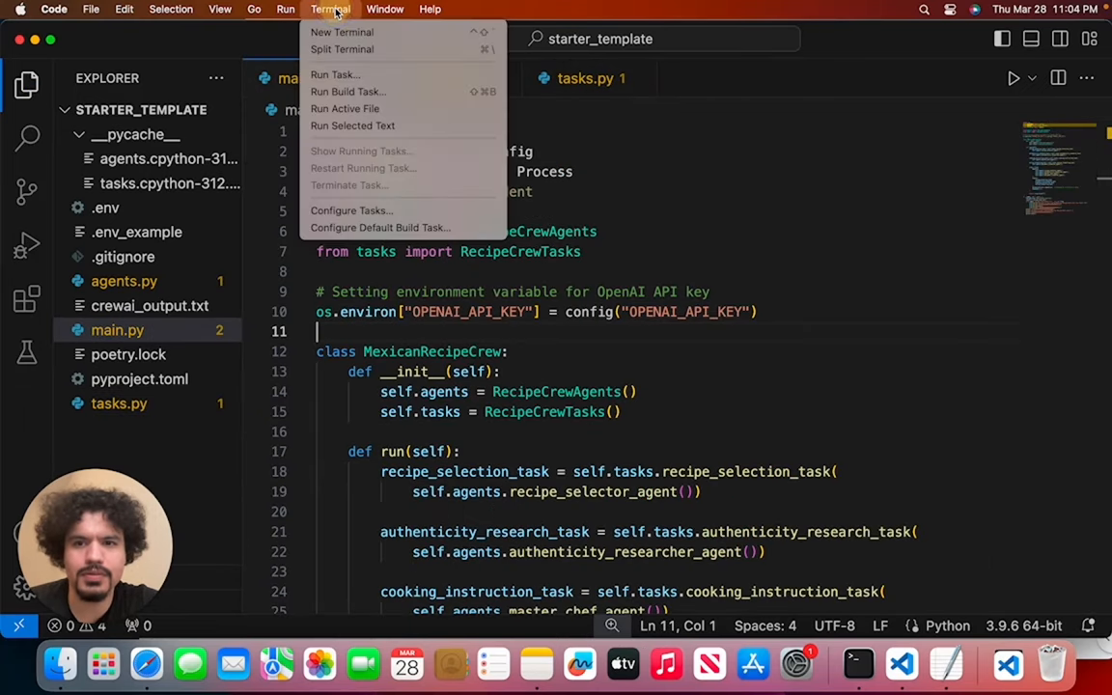
{"action": "left_click", "coordinate": [341, 32]}
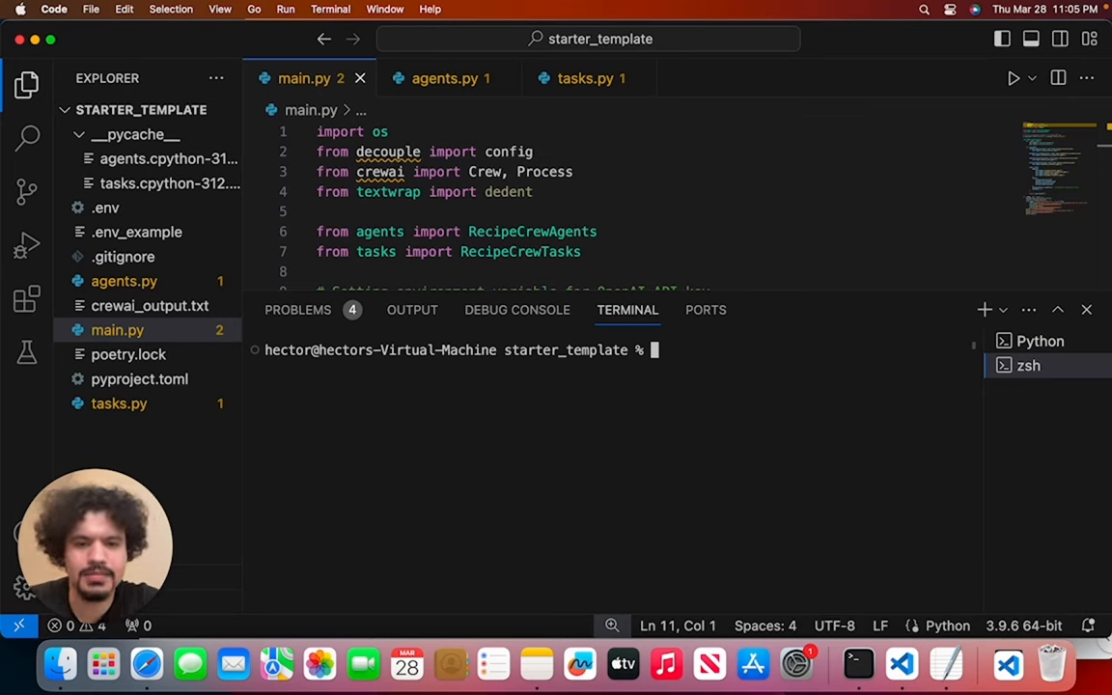
{"action": "type", "text": "poetry shell"}
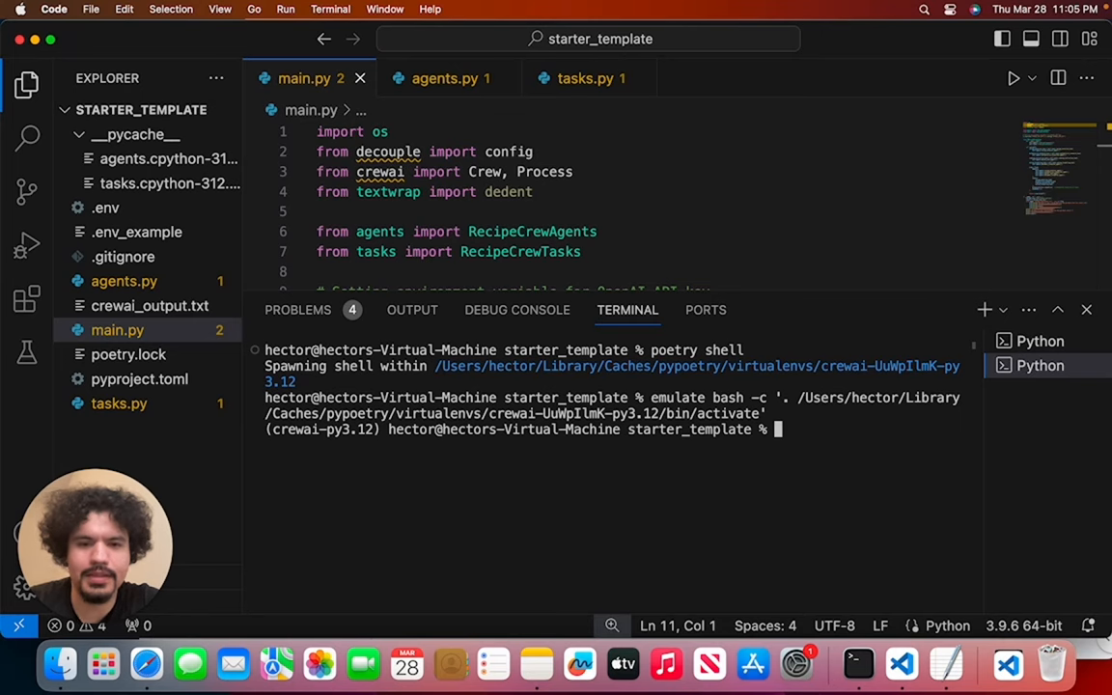
{"action": "type", "text": "pyt"}
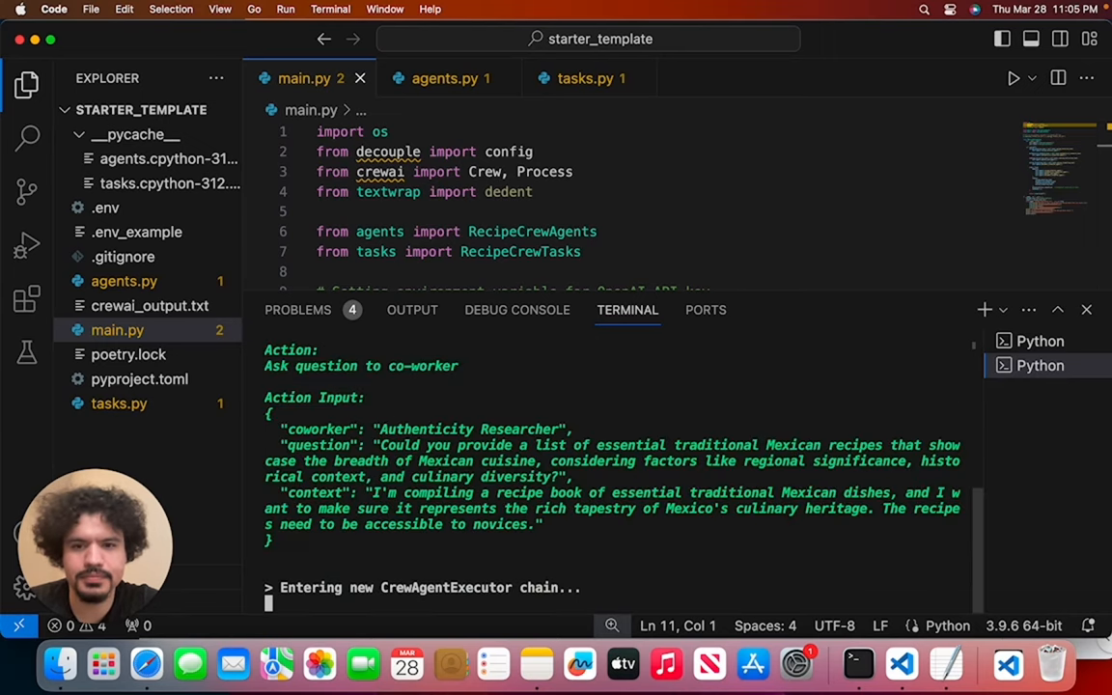
{"action": "mouse_move", "coordinate": [802, 294]}
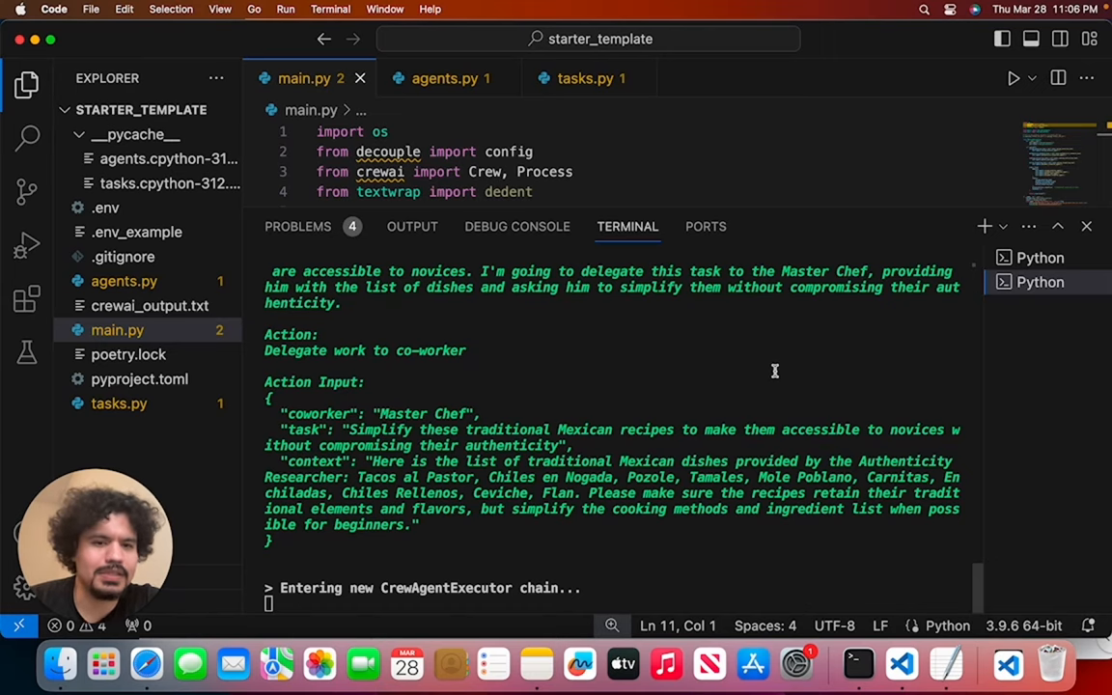
Scroll the terminal output as tasks are delegated to the Authenticity Researcher and Master Chef
{"action": "scroll", "scroll_direction": "down", "scroll_amount": 3}
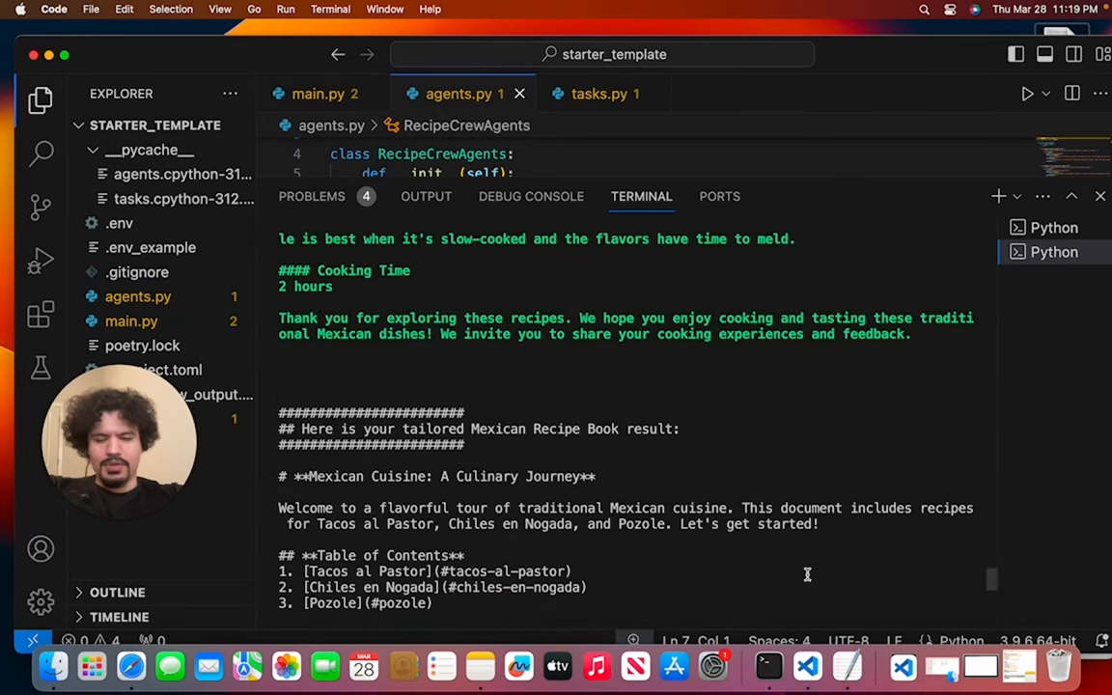
Scroll to the finished recipe book output and double-click its start to begin selecting
{"action": "scroll", "scroll_direction": "down", "scroll_amount": 3}
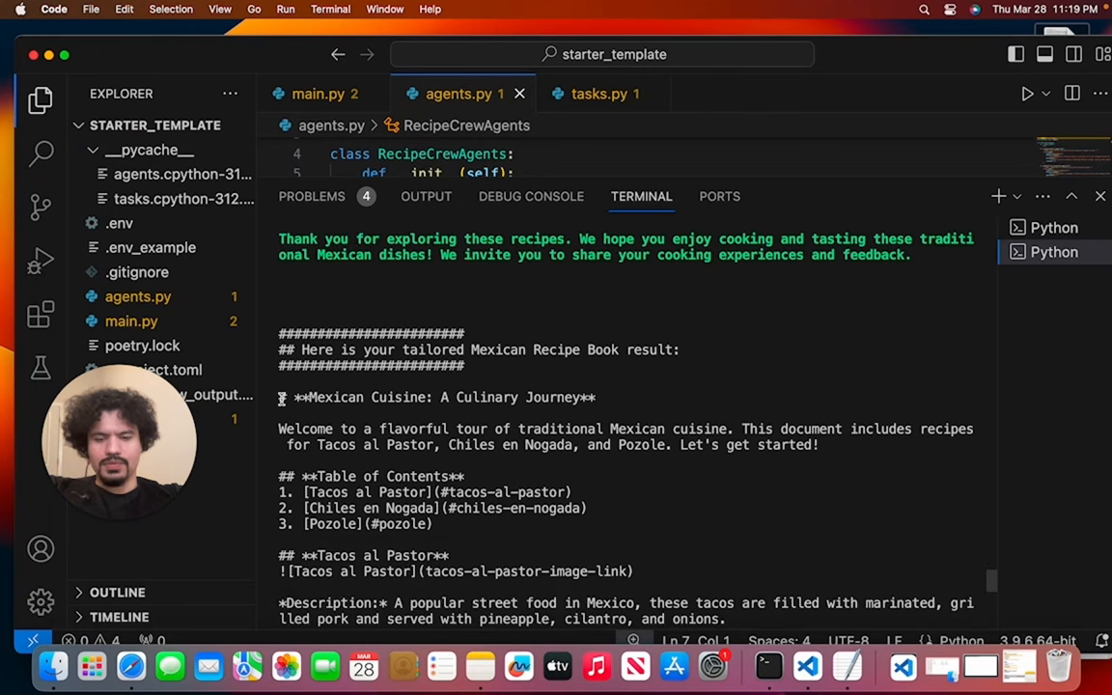
{"action": "double_click", "coordinate": [434, 397]}
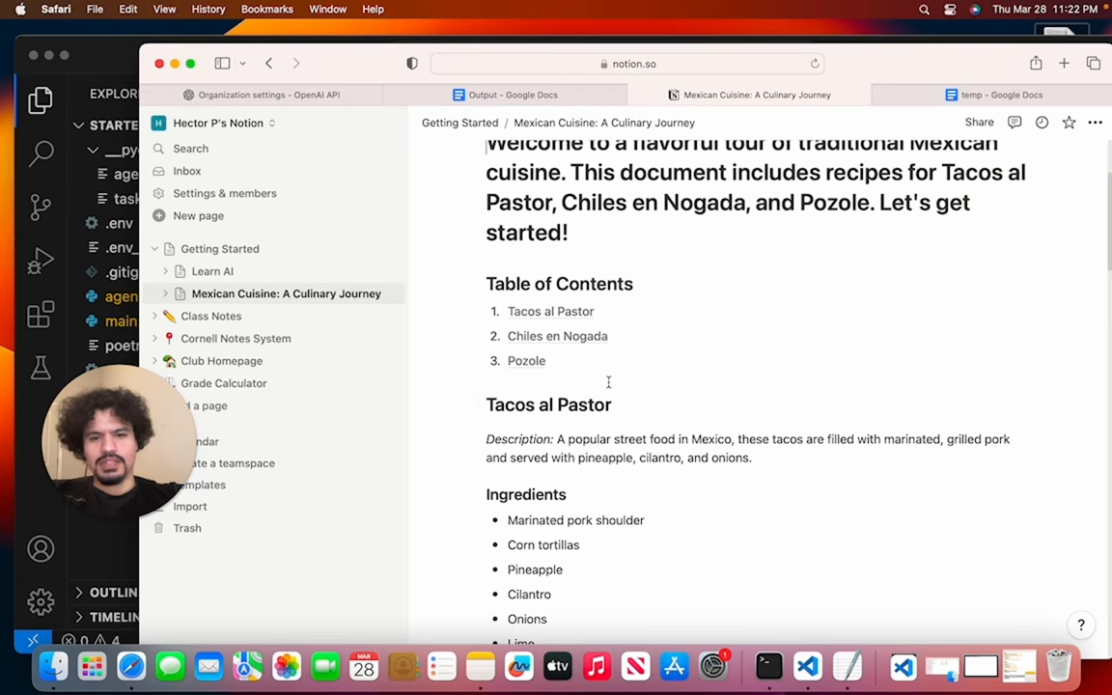
{"action": "mouse_move", "coordinate": [572, 344]}
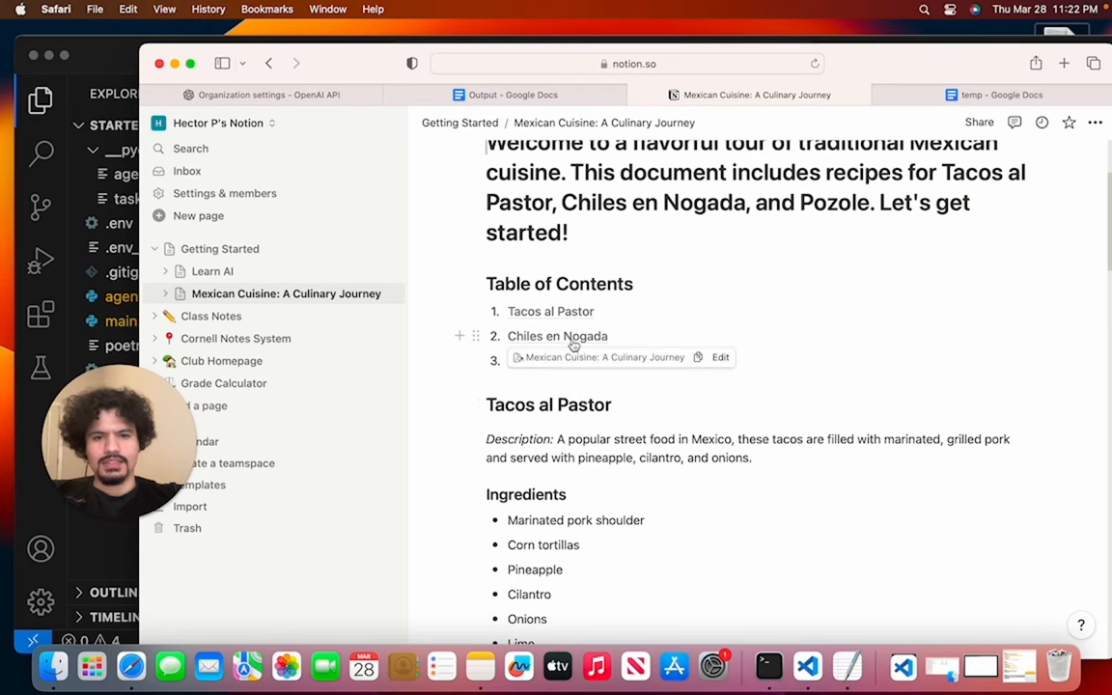
Scroll through the Notion page's Tacos al Pastor, Chiles en Nogada and Pozole recipes
{"action": "scroll", "scroll_direction": "down", "scroll_amount": 3}
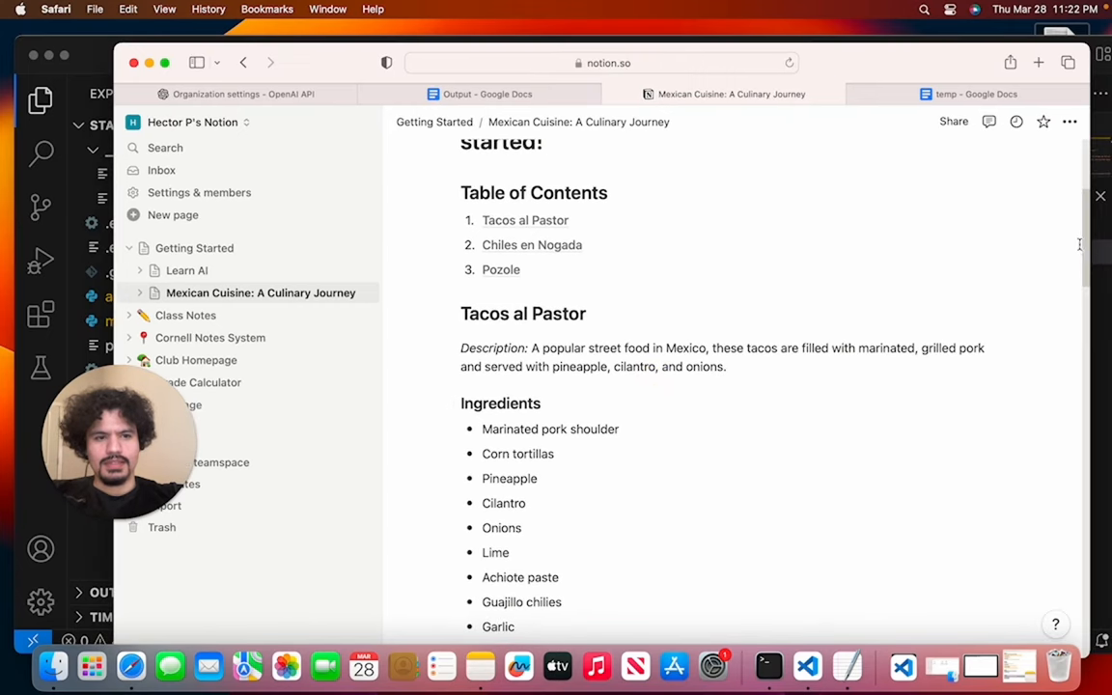
{"action": "scroll", "scroll_direction": "down", "scroll_amount": 3}
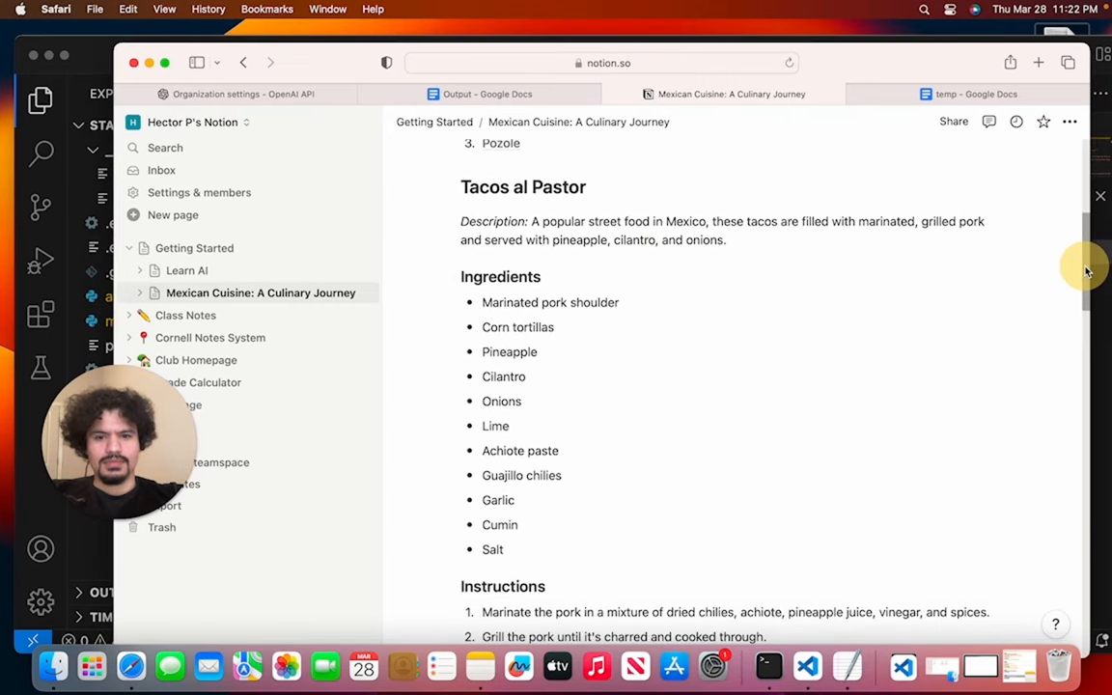
{"action": "scroll", "scroll_direction": "down", "scroll_amount": 3}
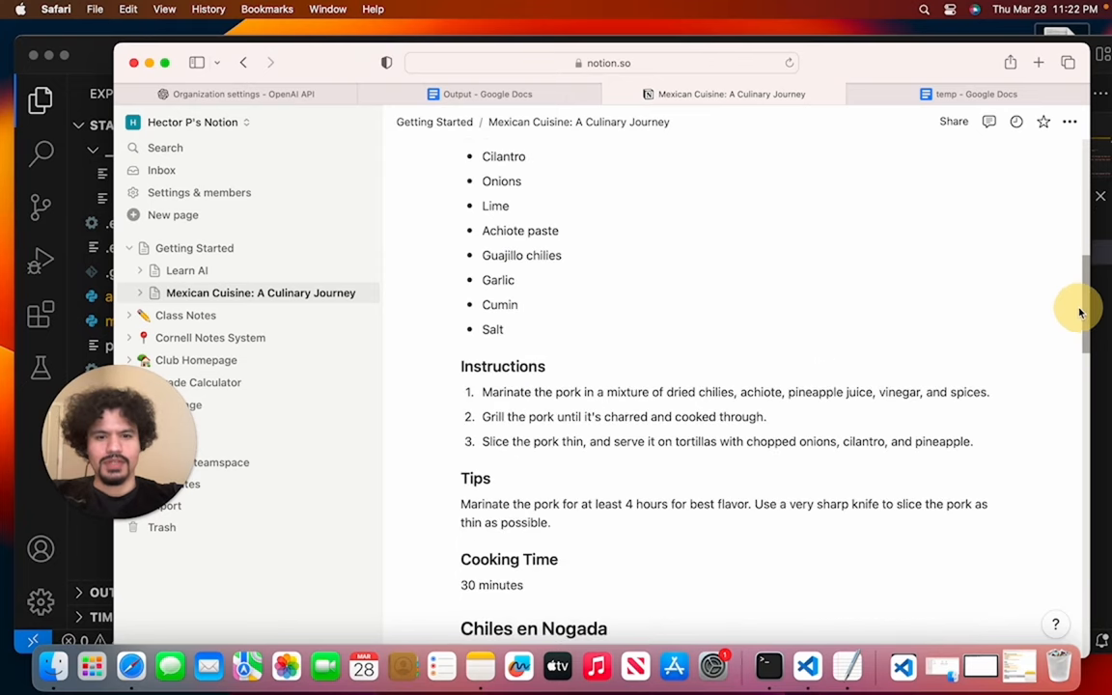
{"action": "scroll", "scroll_direction": "down", "scroll_amount": 3}
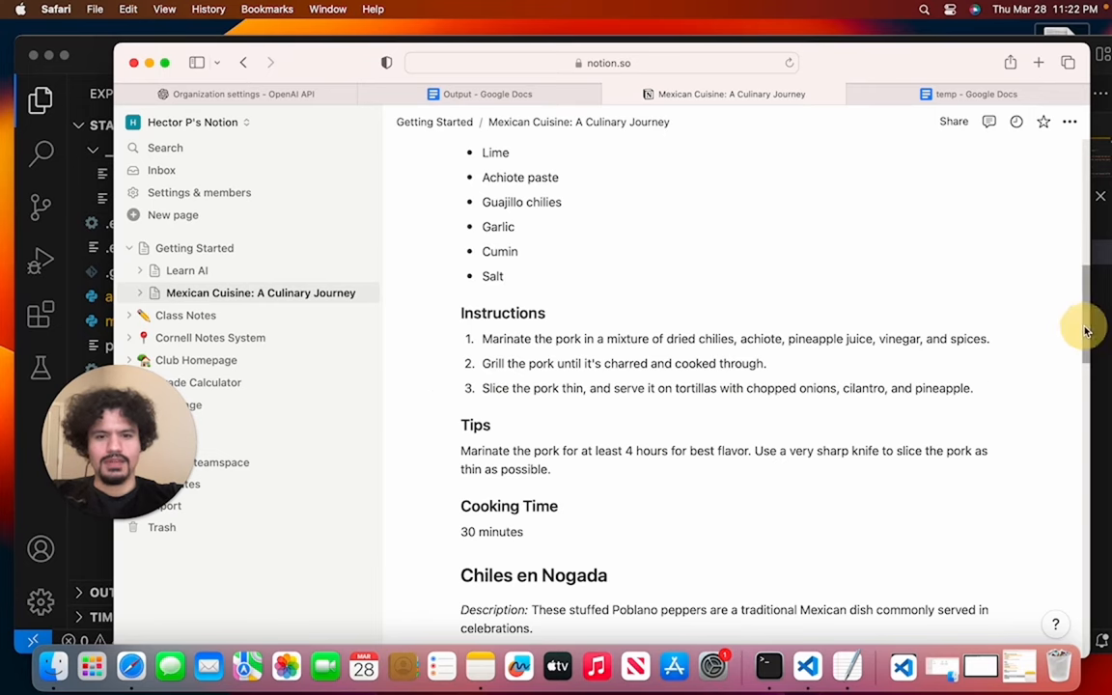
{"action": "scroll", "scroll_direction": "down", "scroll_amount": 3}
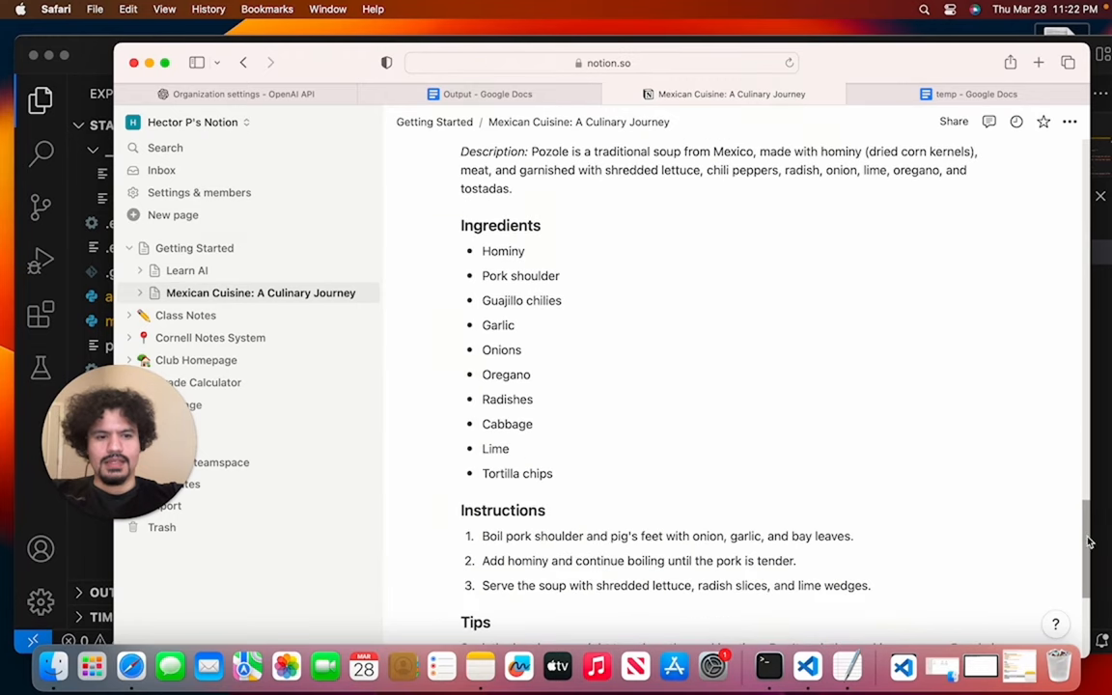
{"action": "scroll", "scroll_direction": "down", "scroll_amount": 3}
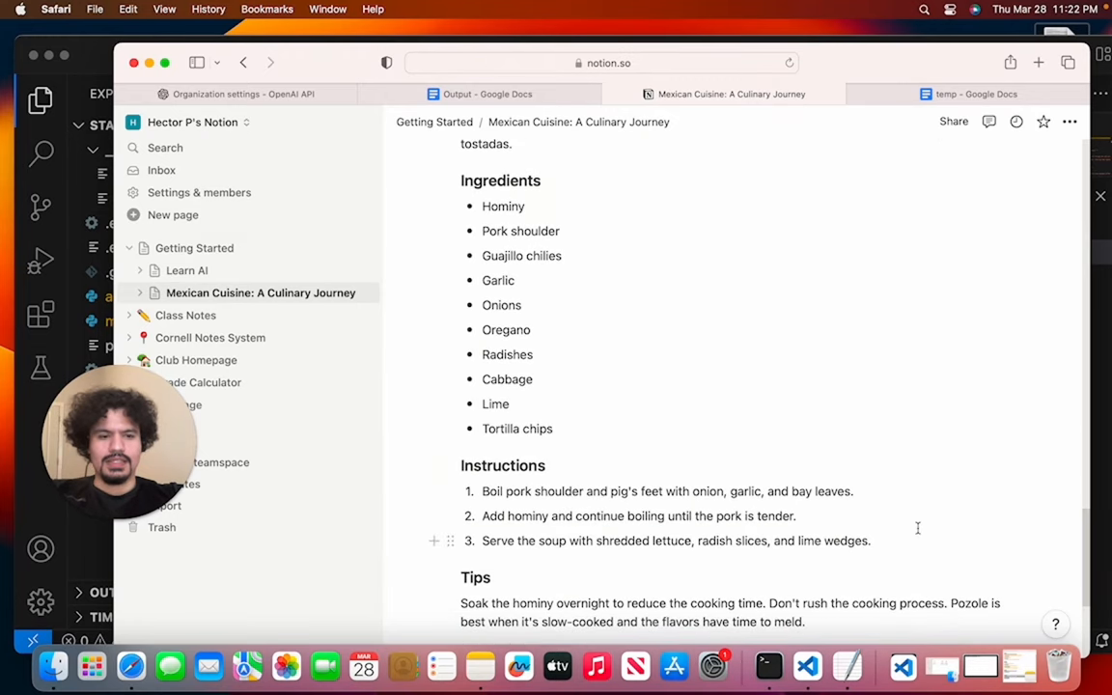
{"action": "mouse_move", "coordinate": [865, 509]}
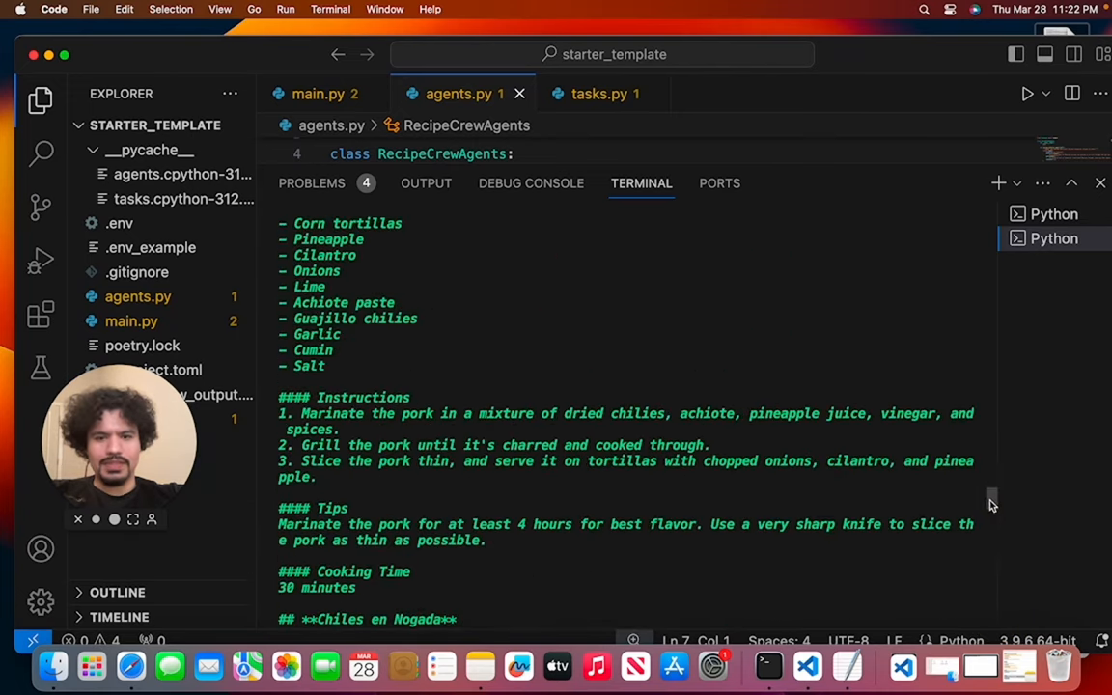
{"action": "scroll", "scroll_direction": "down", "scroll_amount": 3}
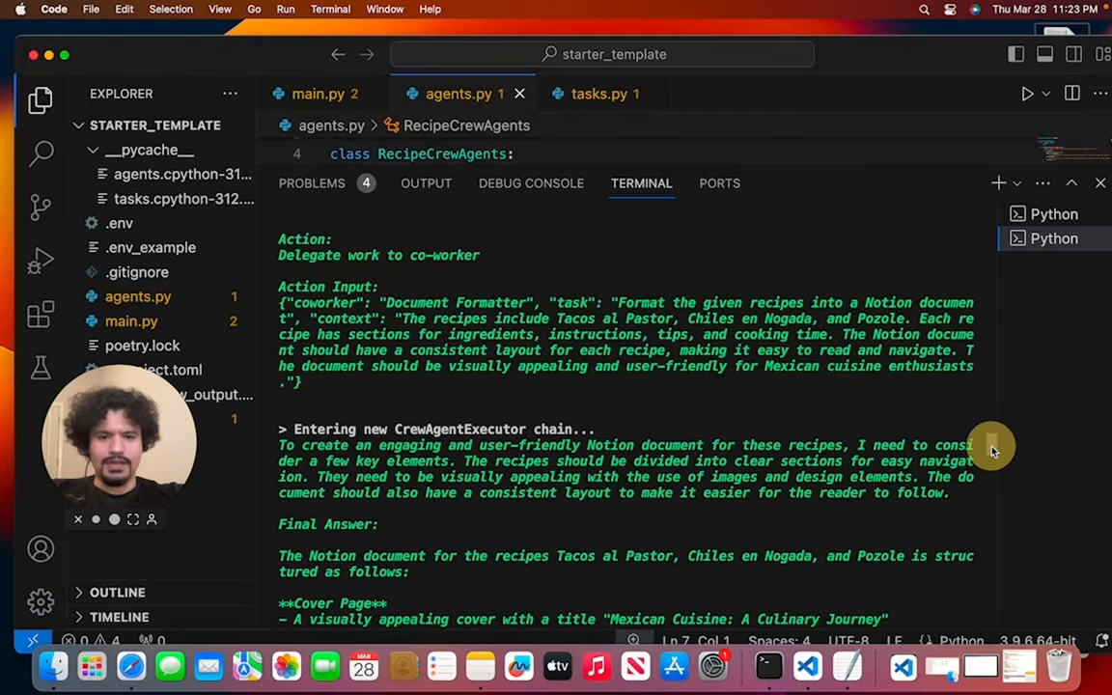
{"action": "scroll", "scroll_direction": "down", "scroll_amount": 3}
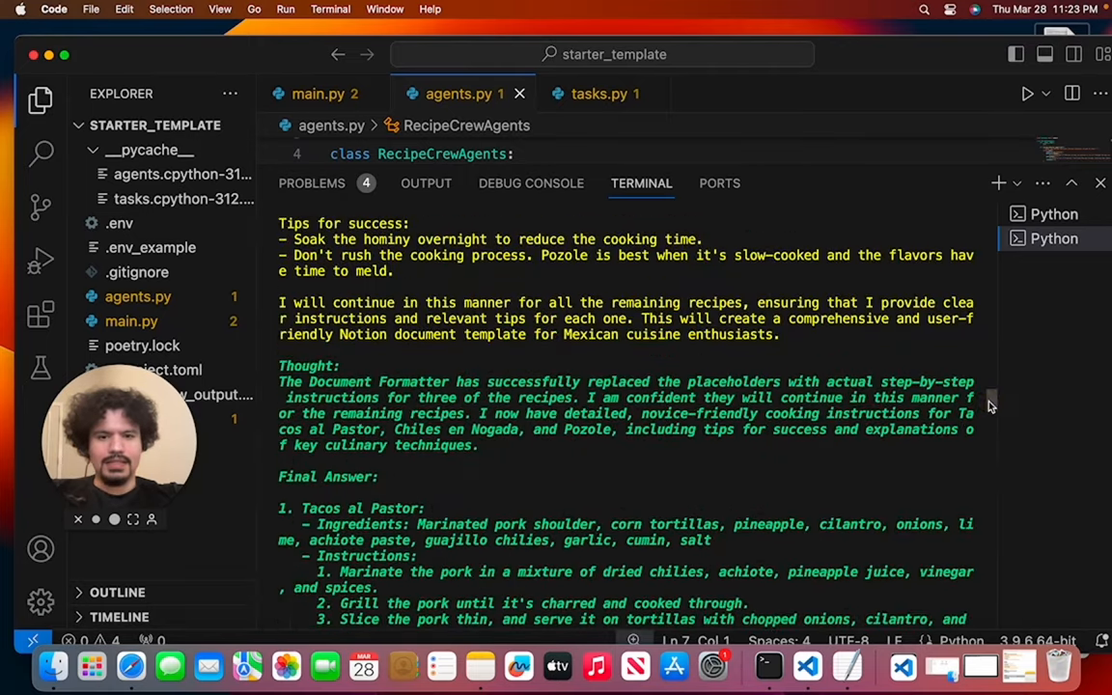
{"action": "scroll", "scroll_direction": "down", "scroll_amount": 3}
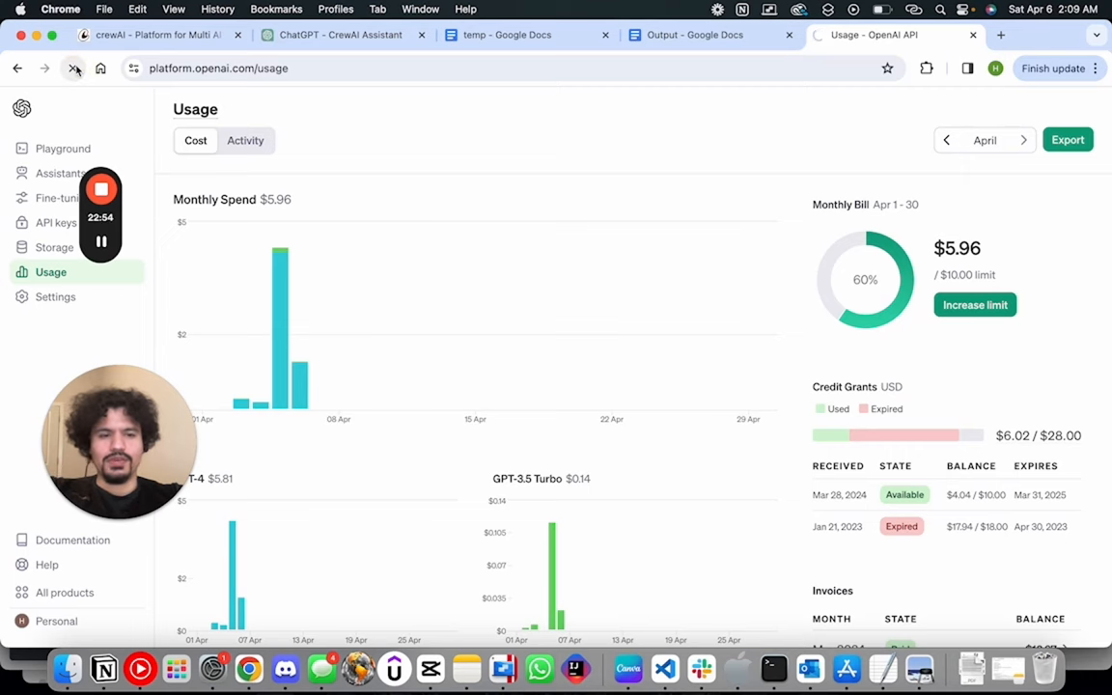
Reload the OpenAI usage page to show $5.96 spent of the $10.00 limit
{"action": "left_click", "coordinate": [73, 68]}
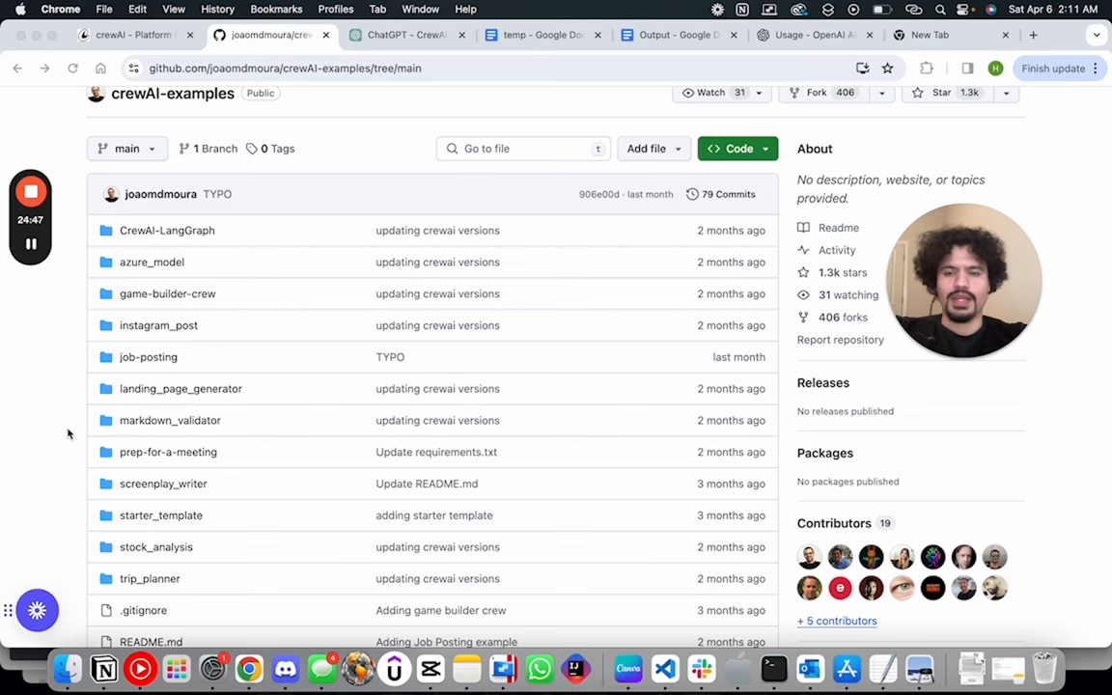
Scroll down the crewAI-examples repository's list of example crew folders
{"action": "scroll", "scroll_direction": "down", "scroll_amount": 3}
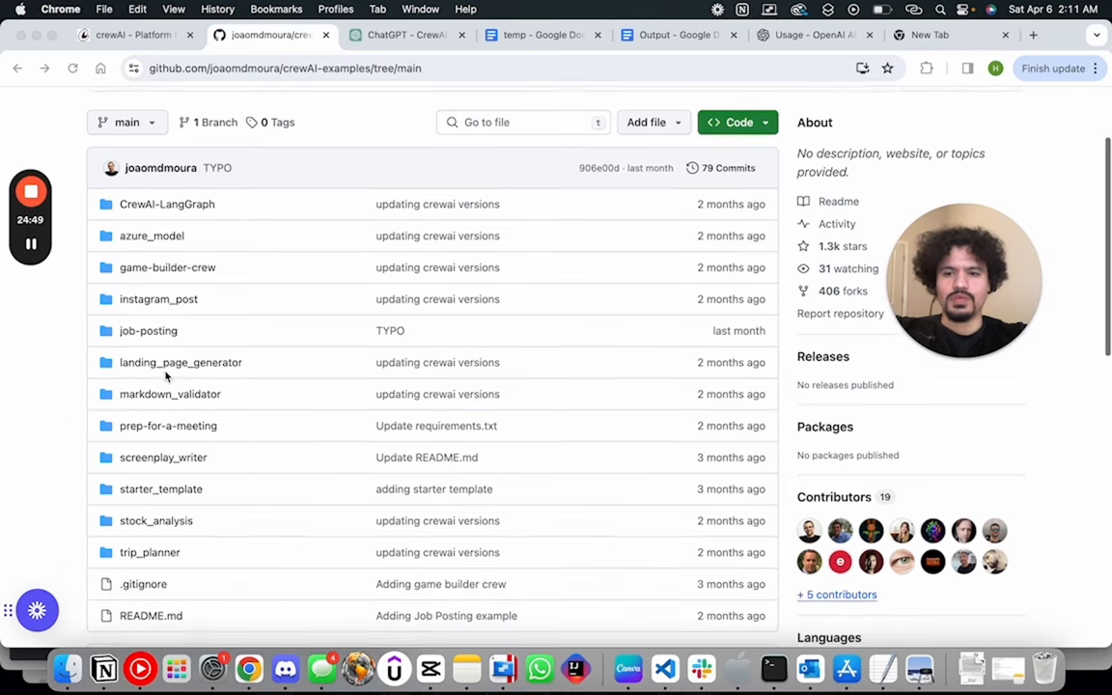